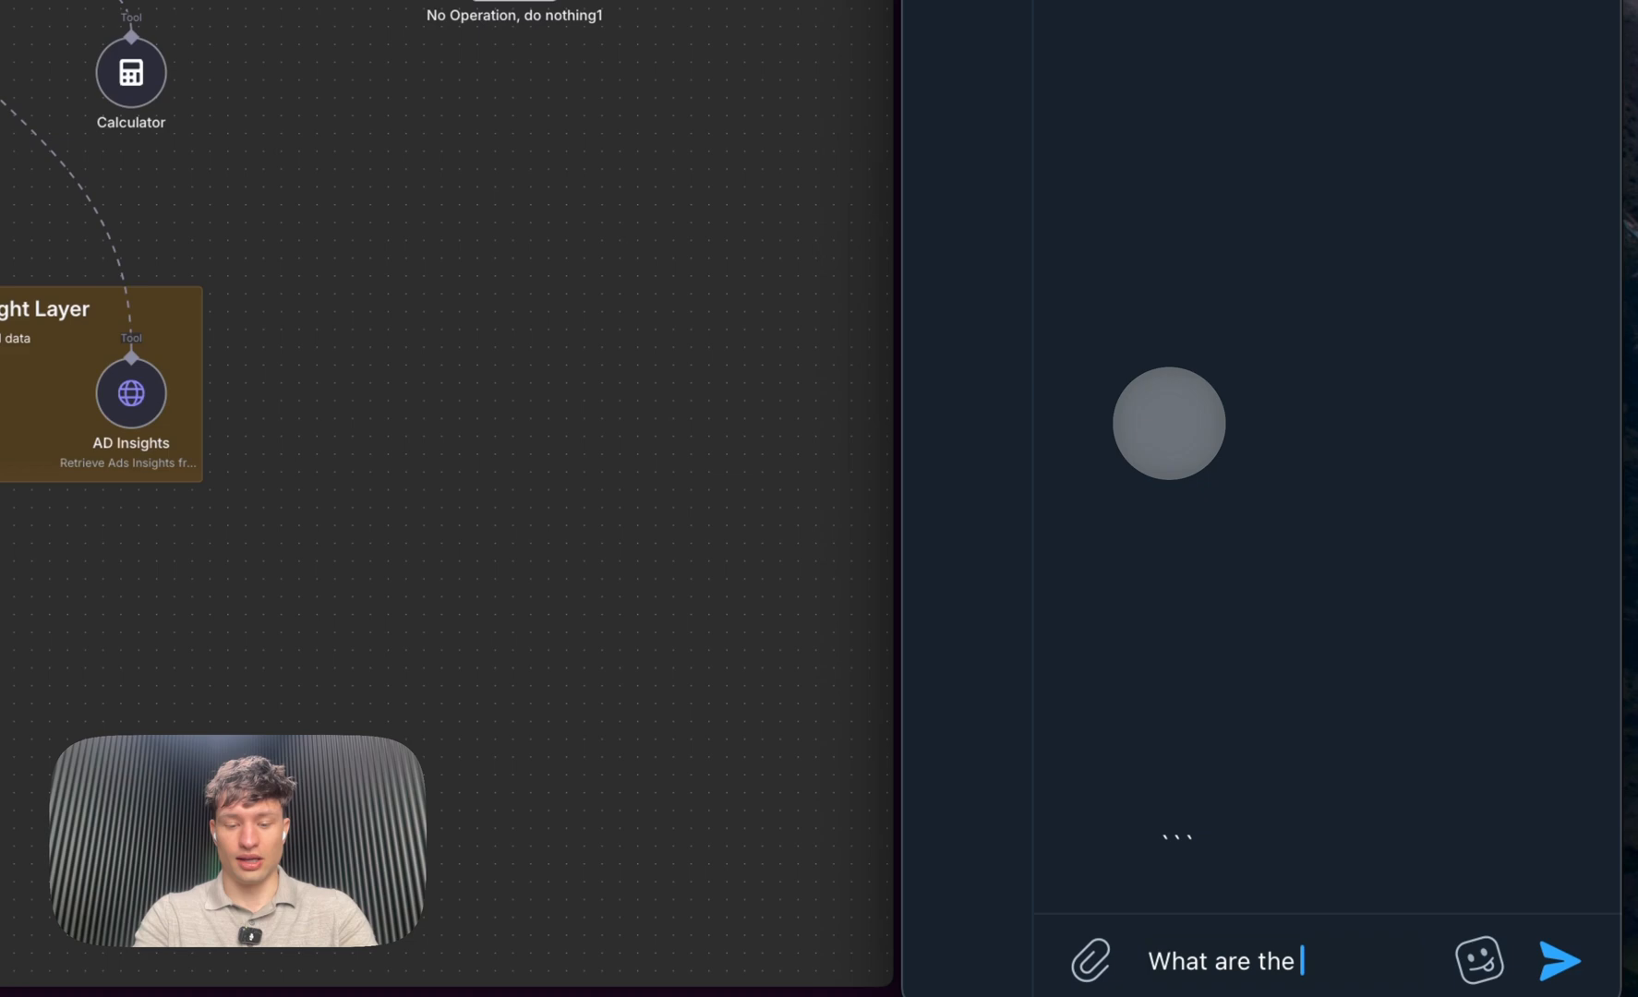
Ask the bot for active ad accounts and John Smith's best campaign, Sep 1–Dec 31 2024
{"action": "type", "text": "active accounts we'r"}
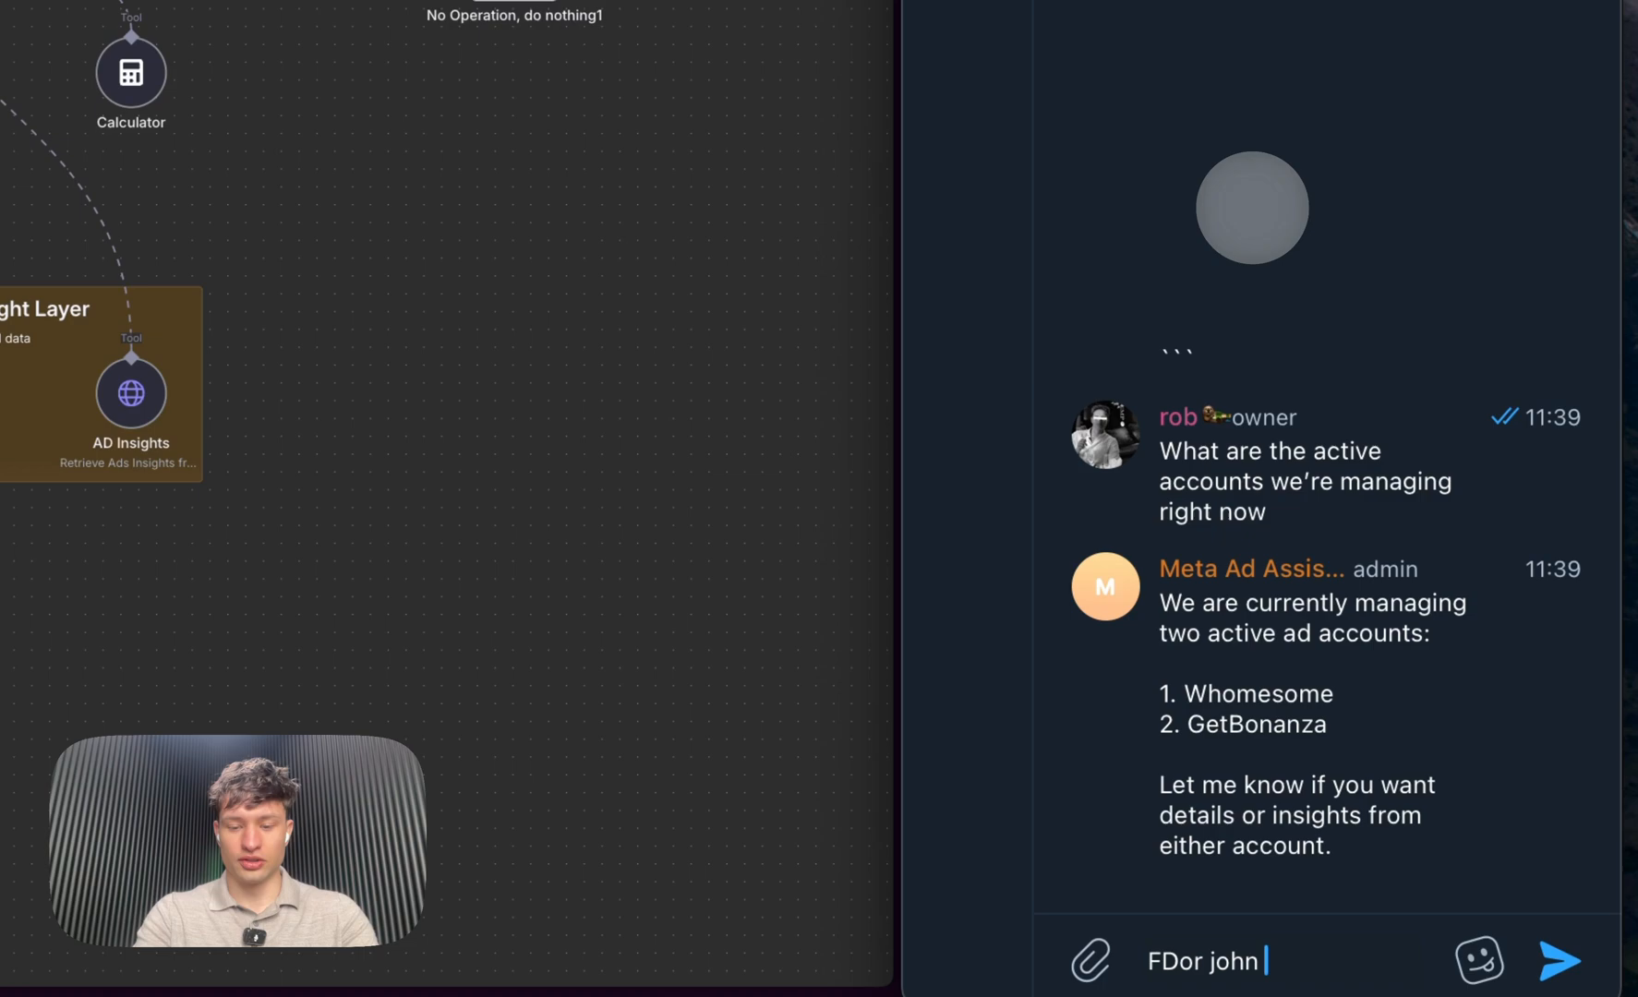
{"action": "type", "text": "For"}
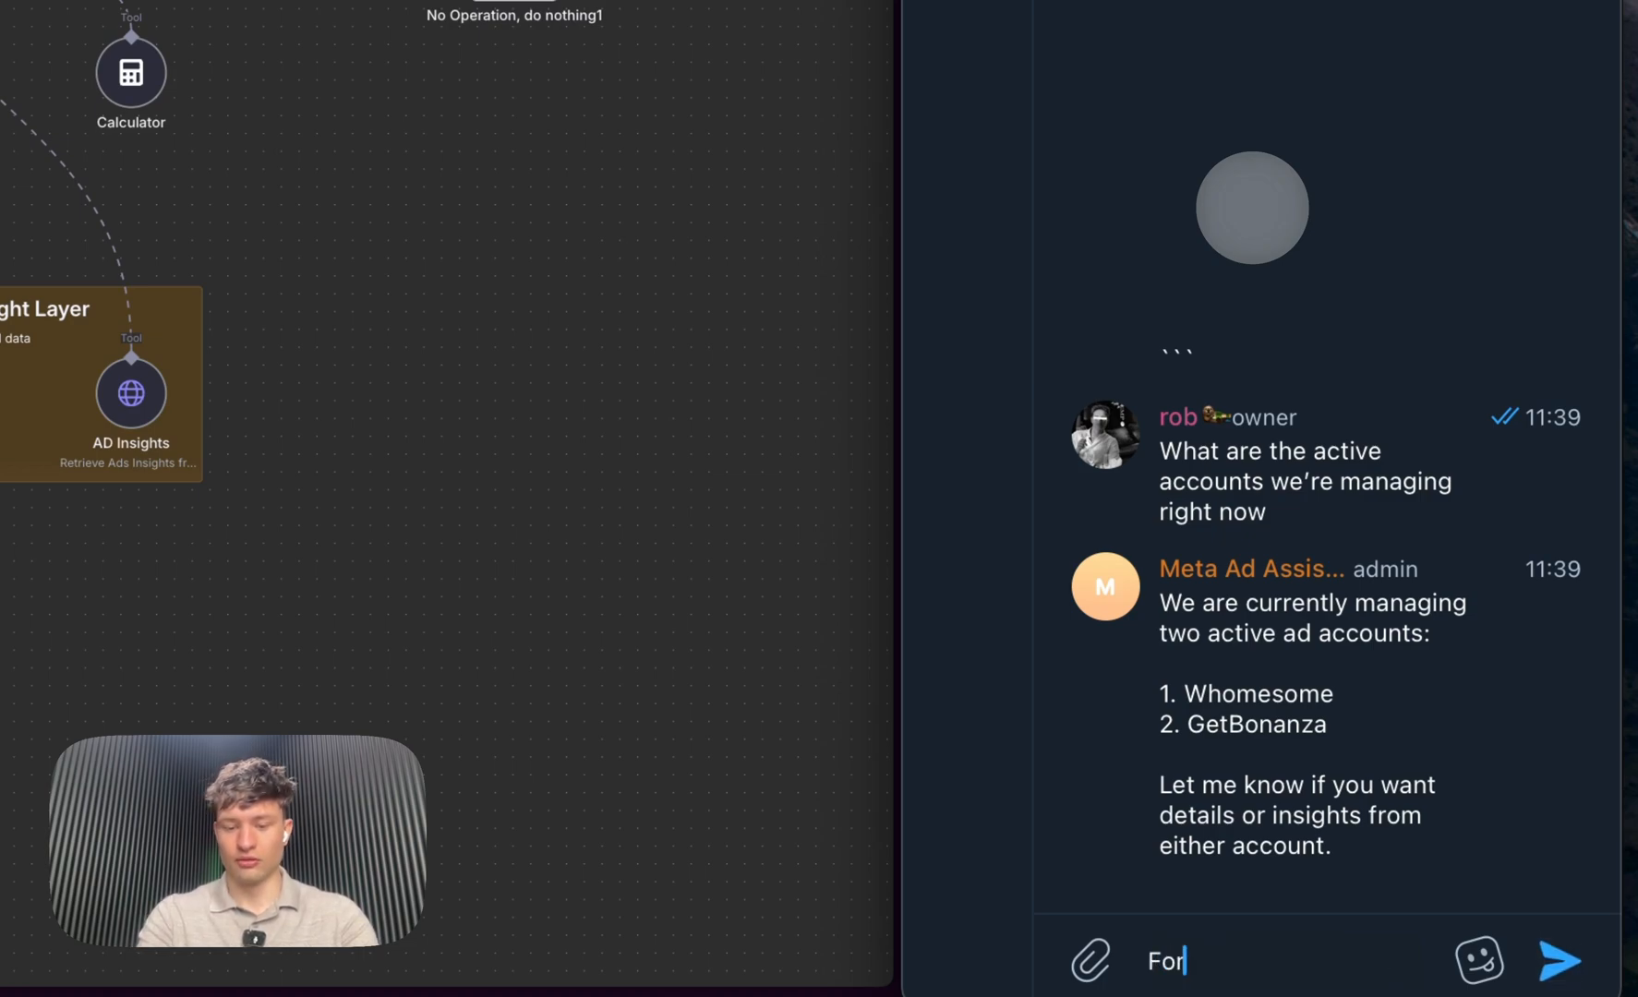
{"action": "type", "text": "john smith, what is the best performing campaign from"}
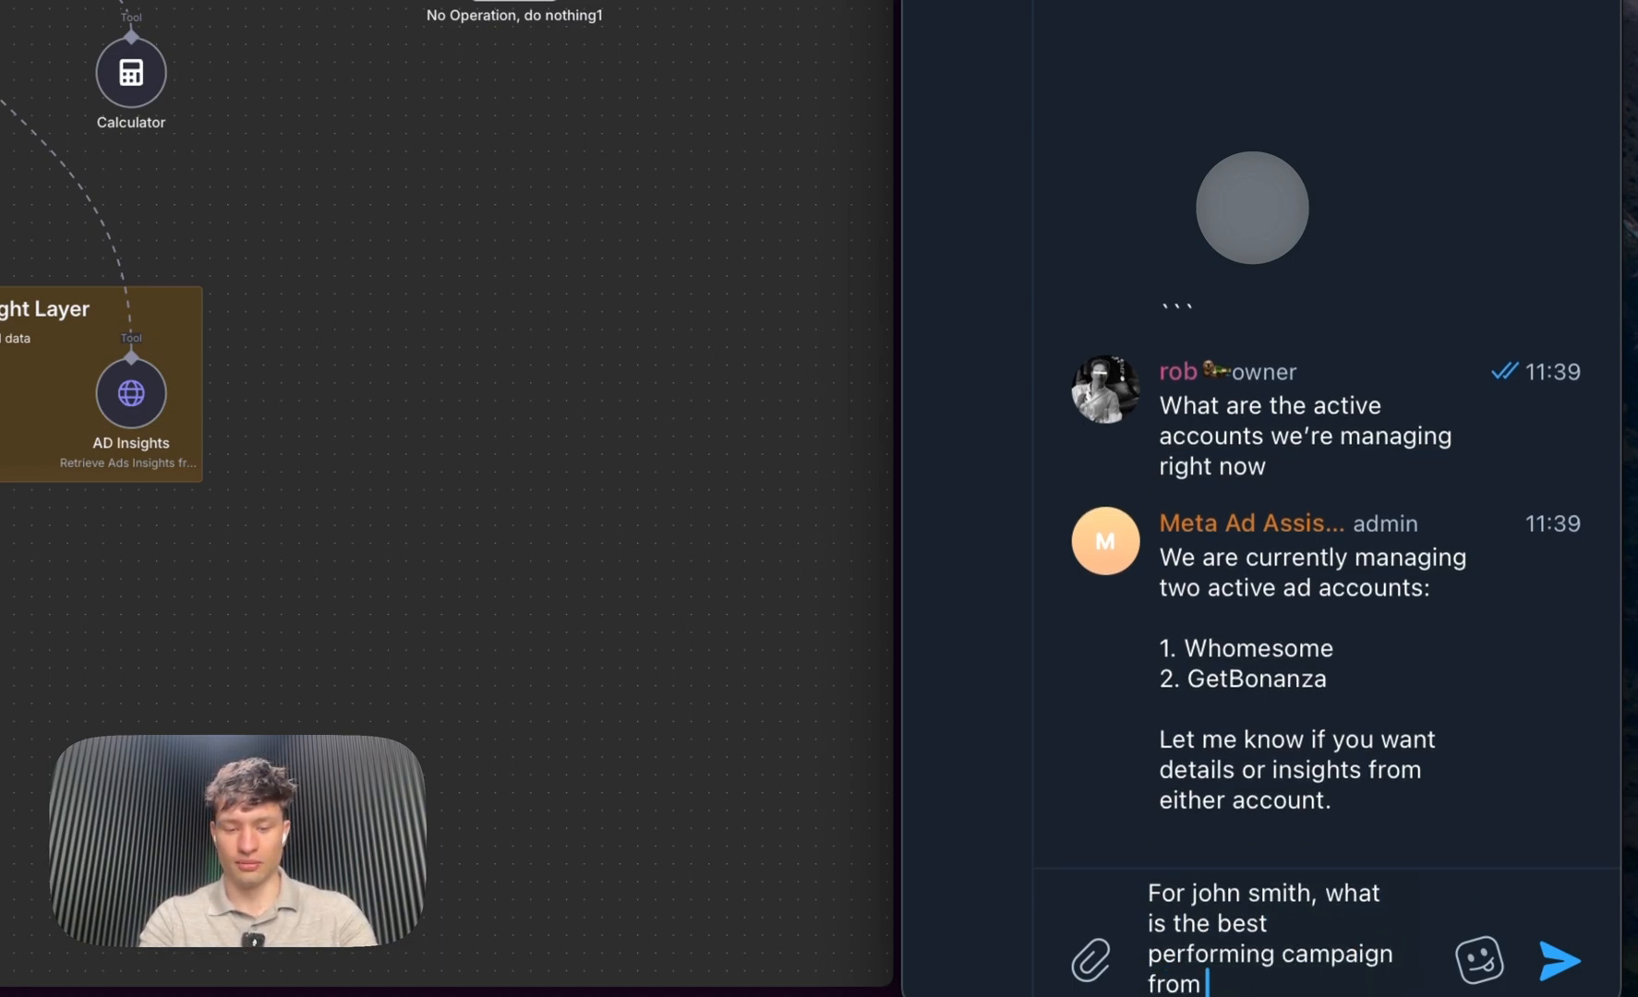
{"action": "type", "text": "sep 1 to de"}
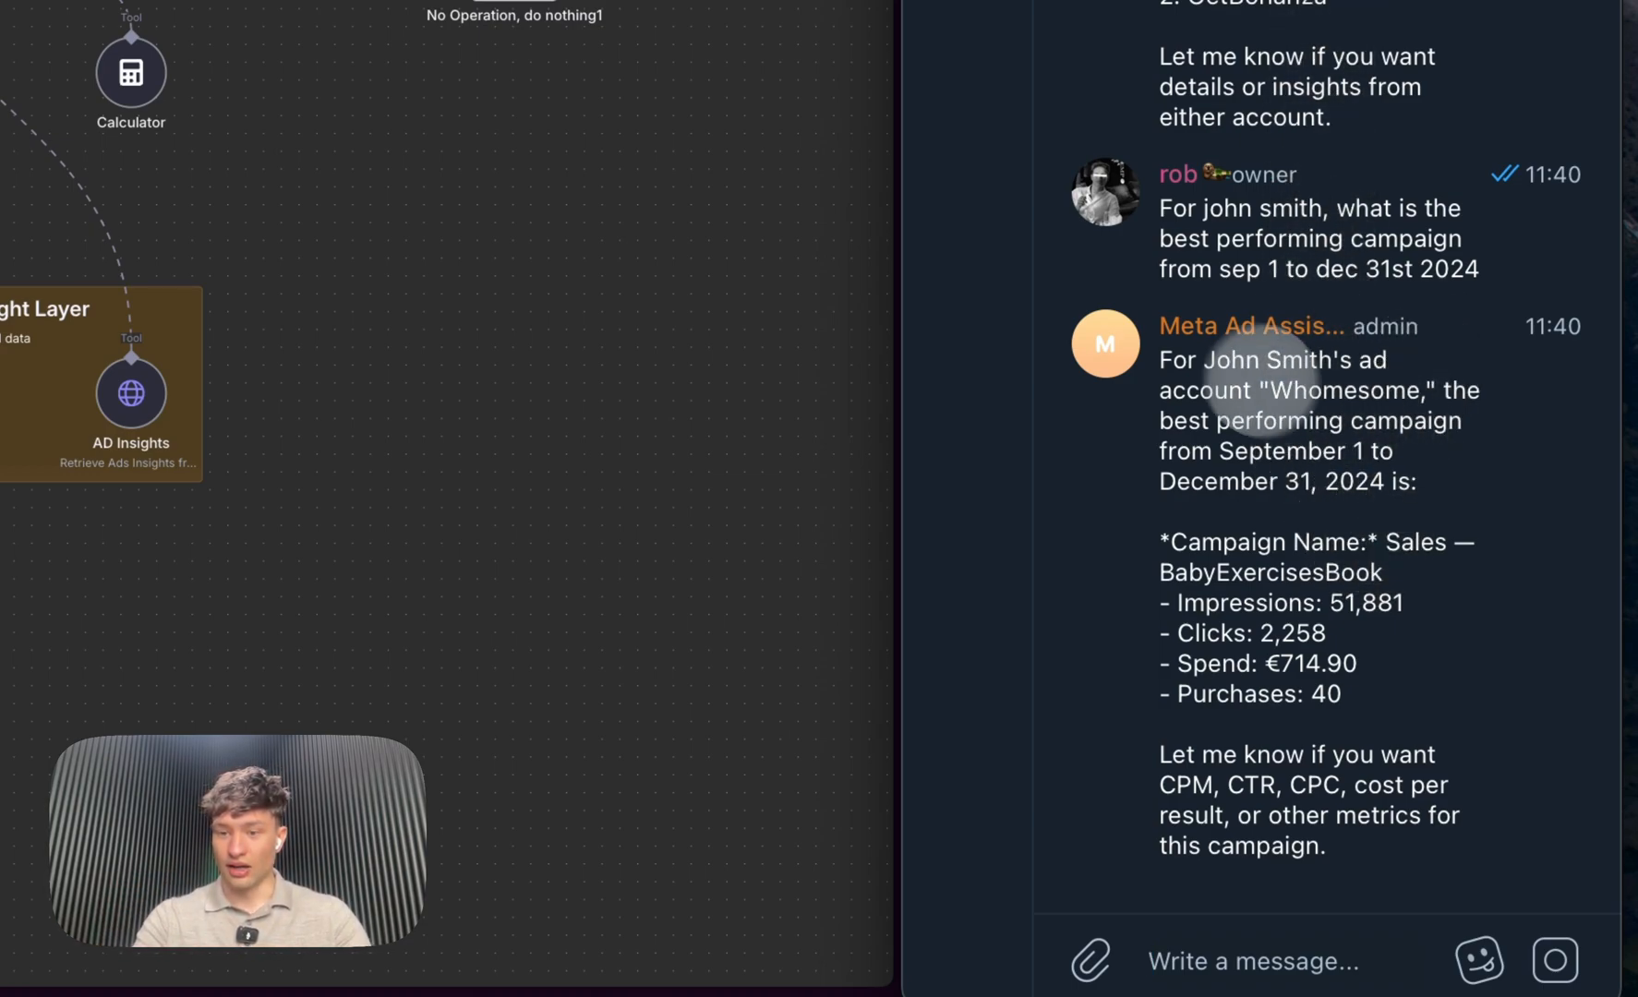
{"action": "left_click", "coordinate": [1254, 972]}
{"action": "type", "text": "What’s the best performing"}
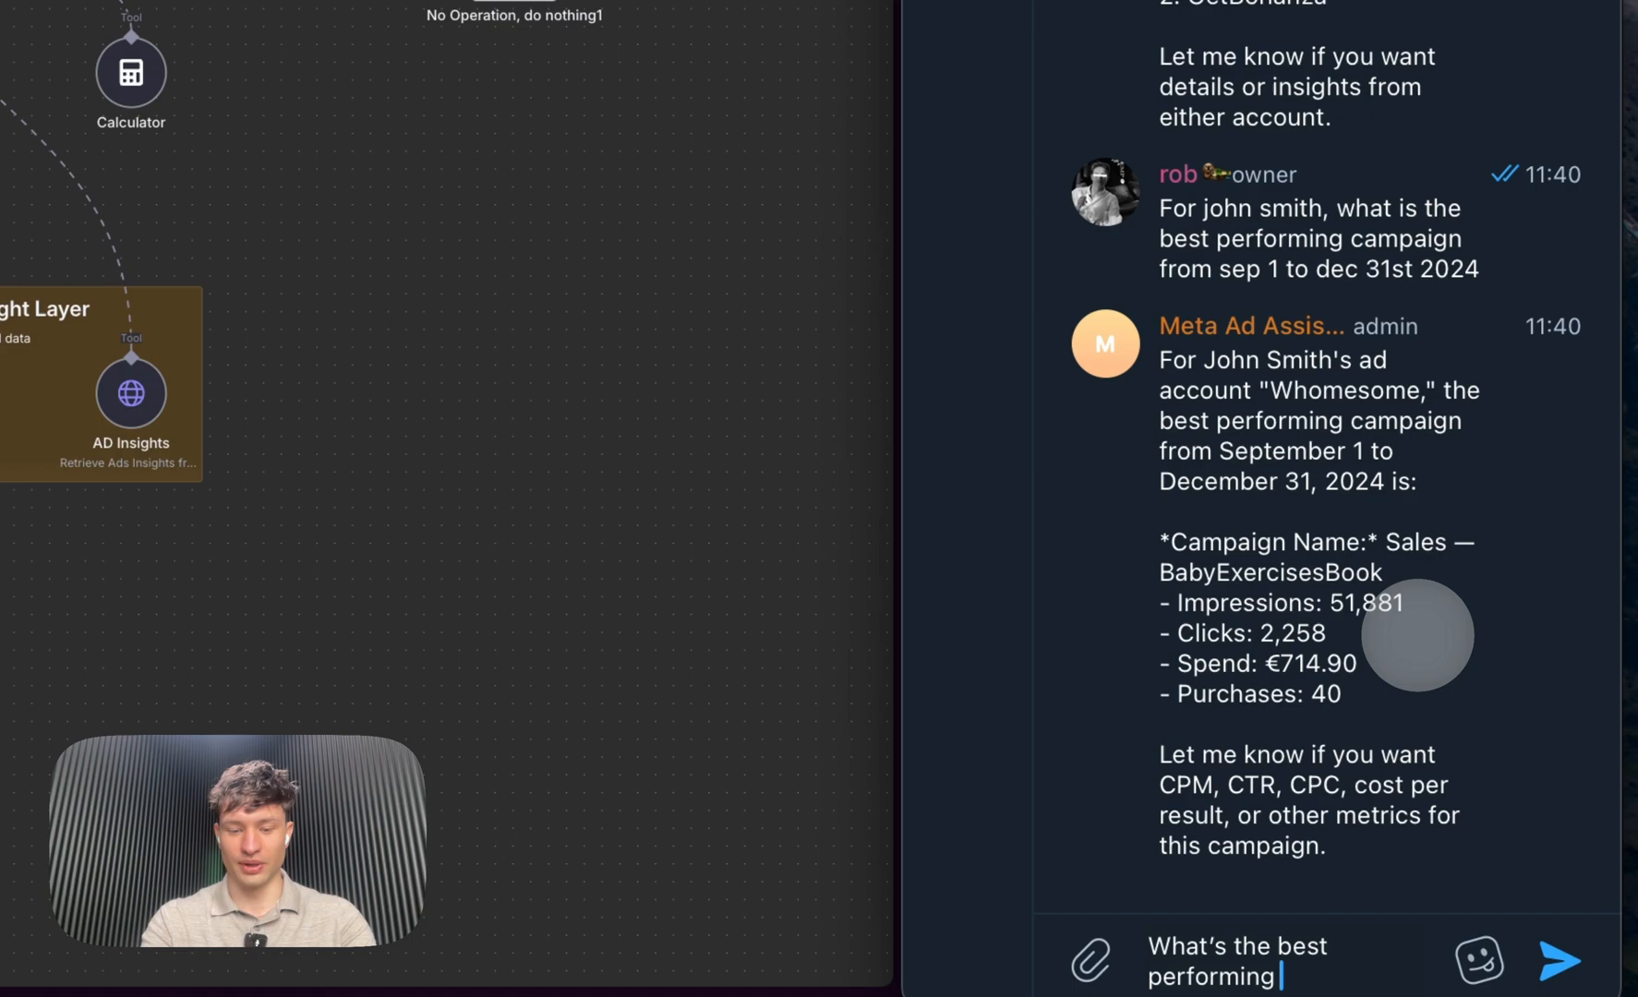
Ask for the campaign's best ad and its stats, then ROAS at a 60 product price
{"action": "type", "text": "ad for this campaign"}
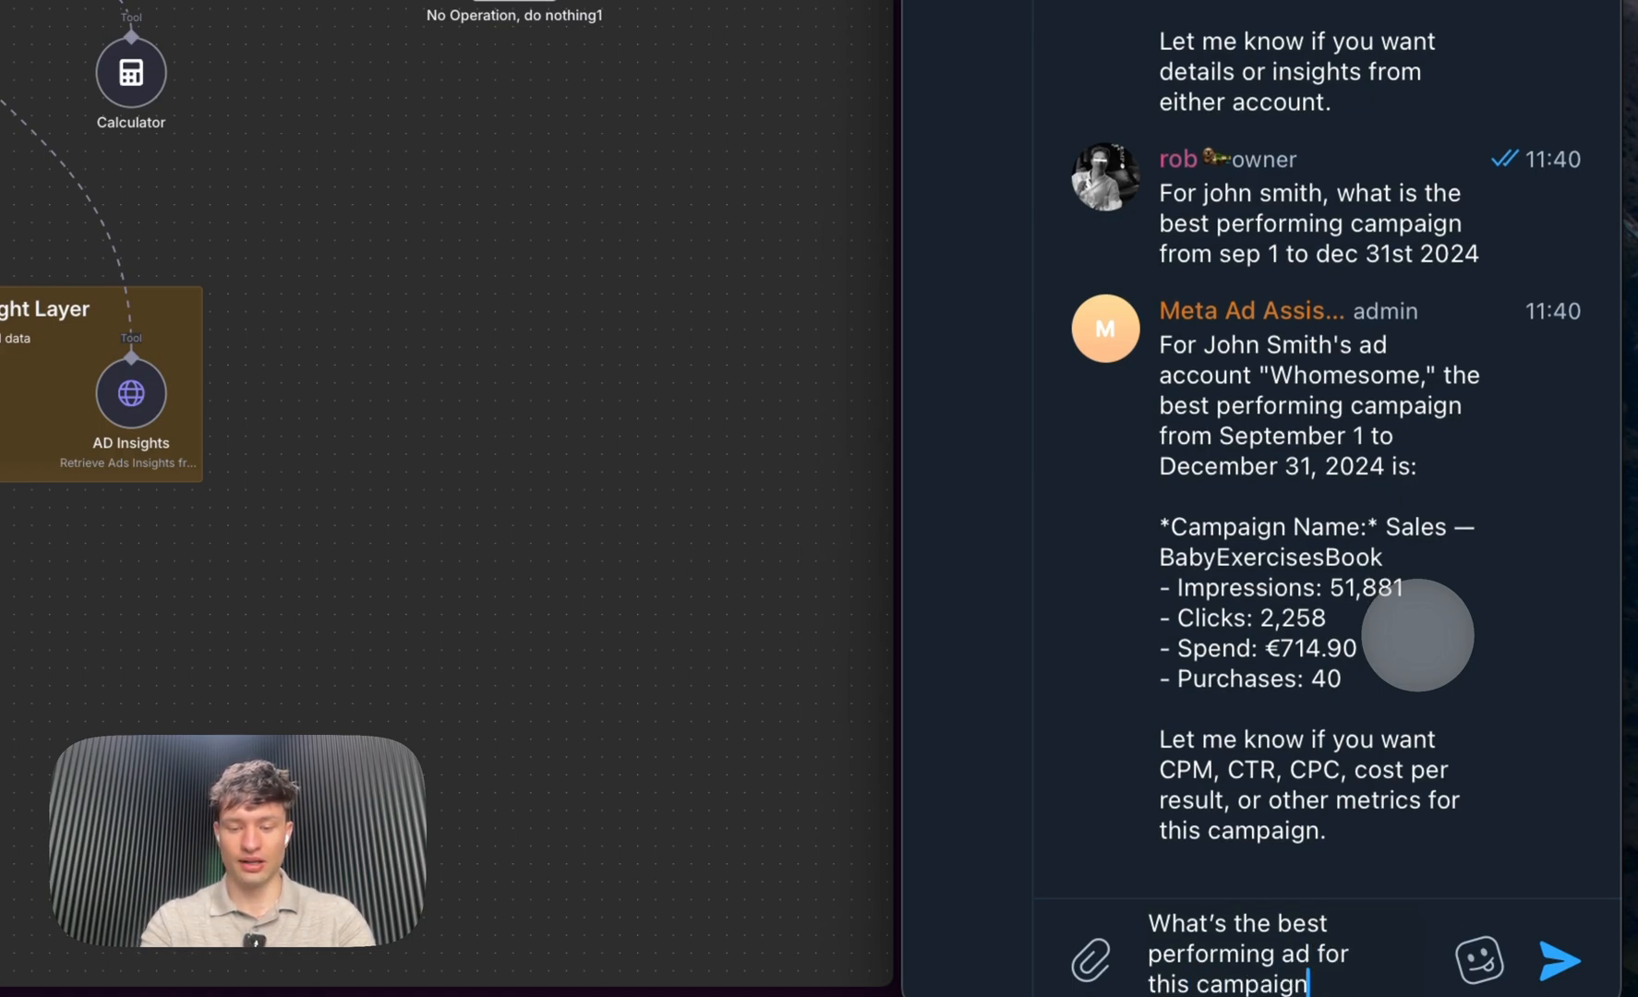
{"action": "type", "text": "and what are the stat"}
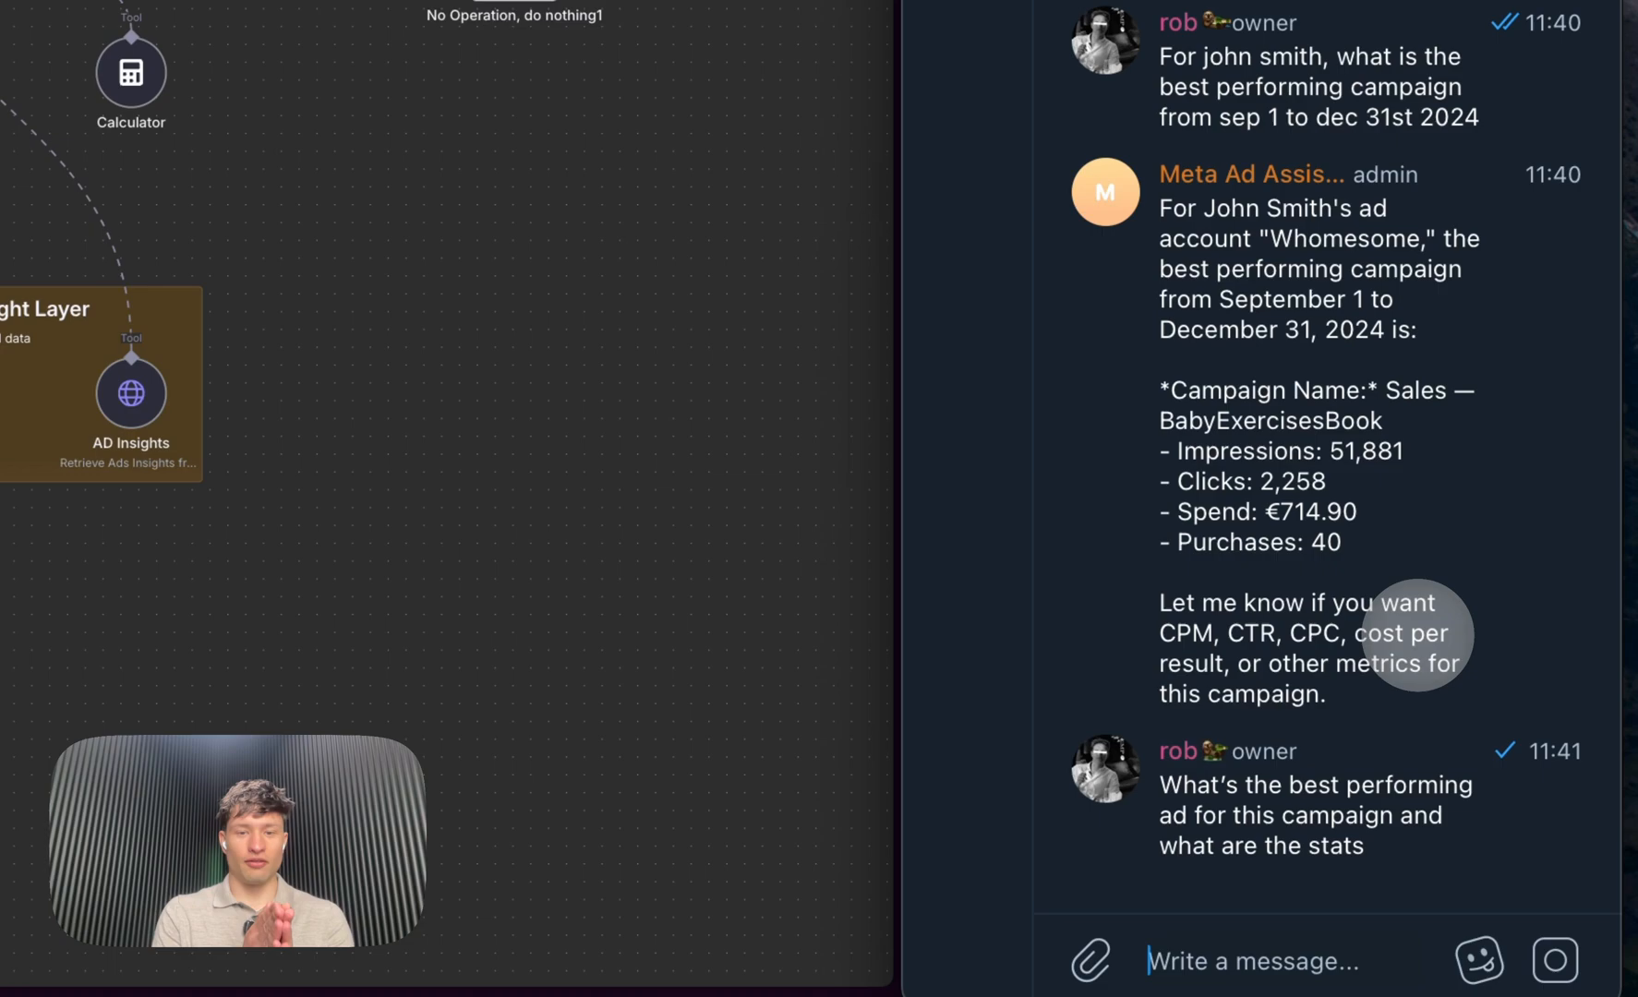
{"action": "scroll", "scroll_direction": "down", "scroll_amount": 3}
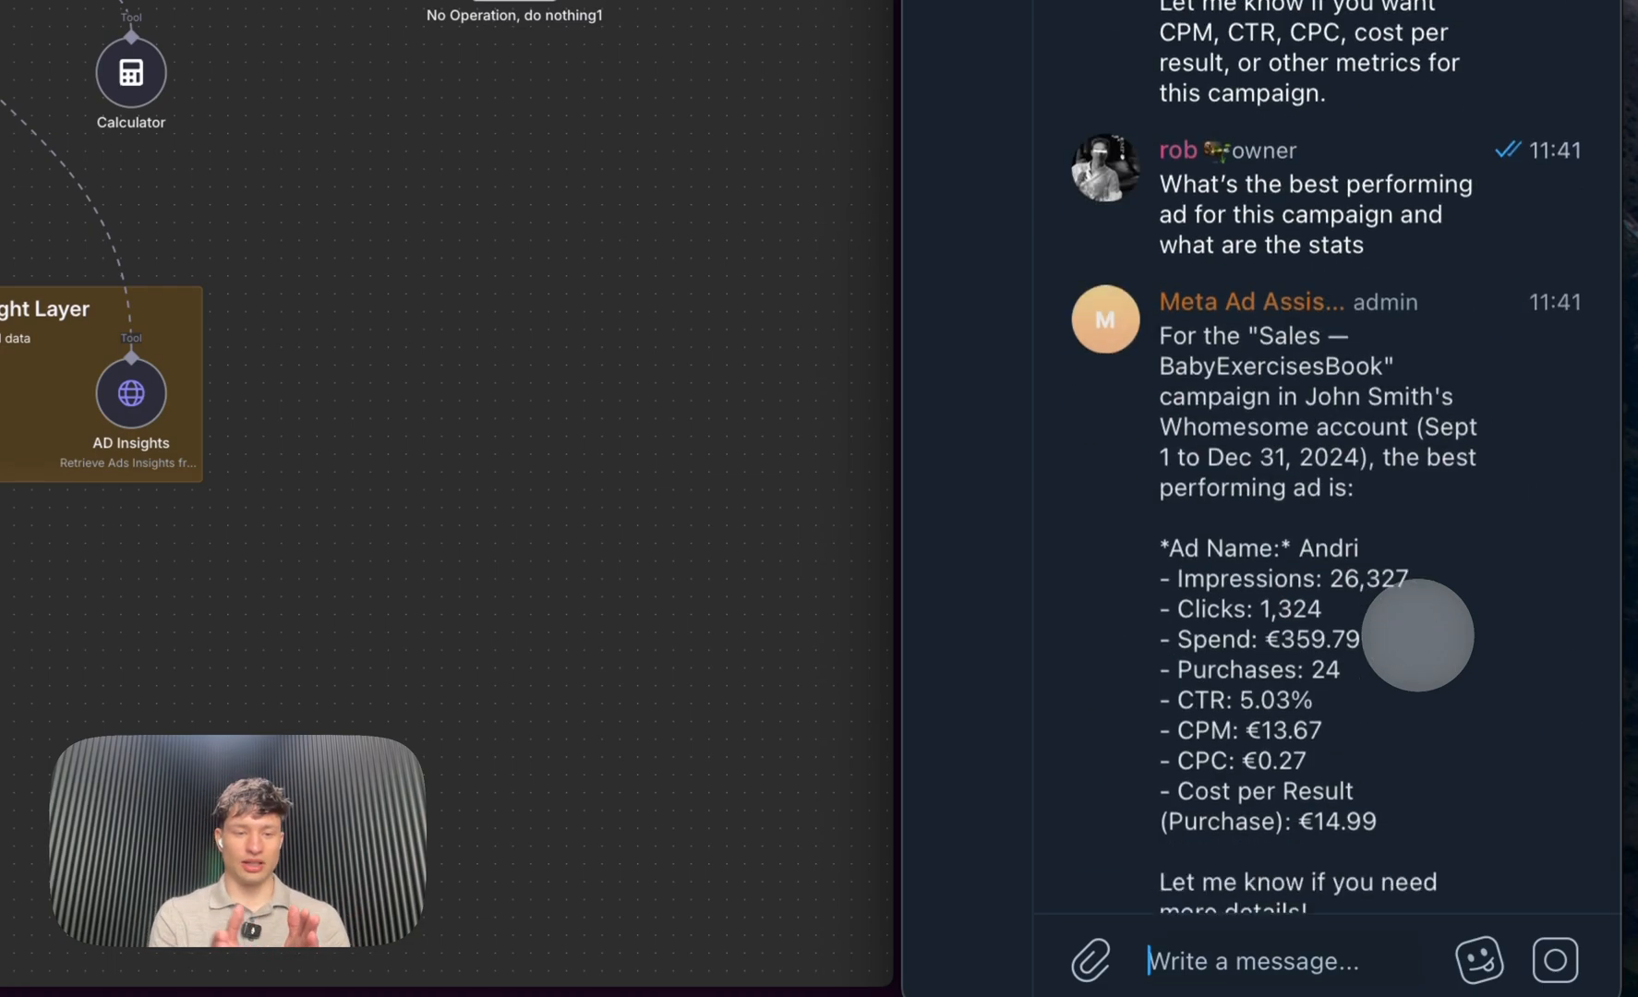
{"action": "scroll", "scroll_direction": "down", "scroll_amount": 3}
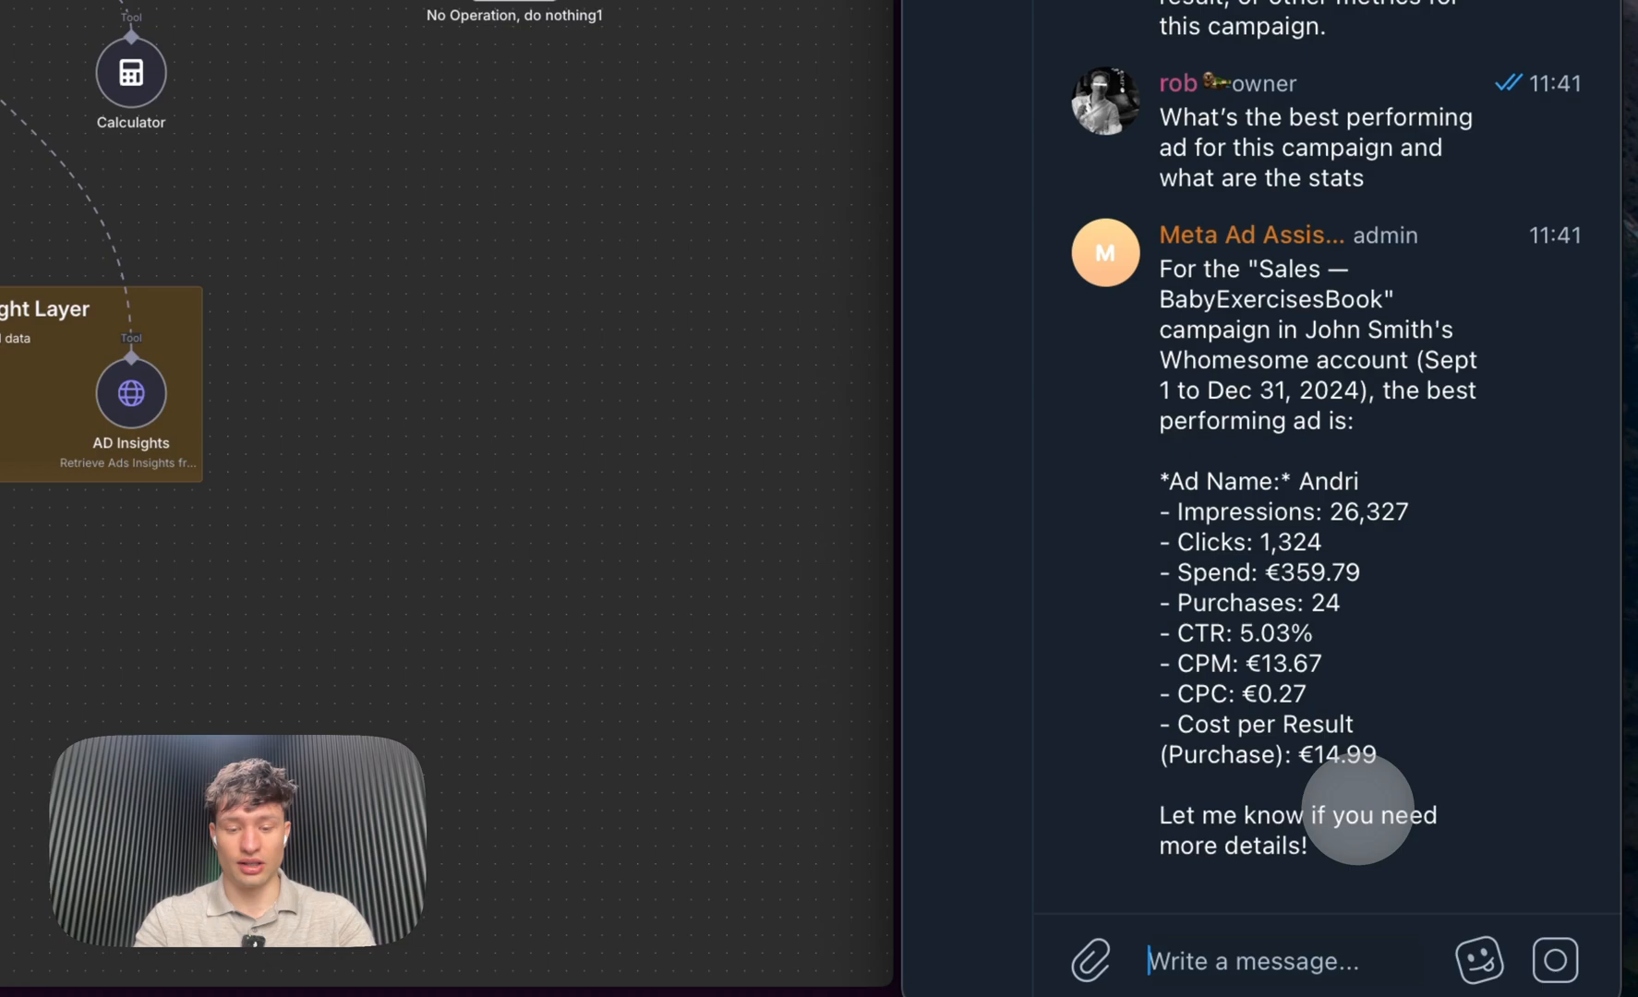
{"action": "type", "text": "if the product is 6"}
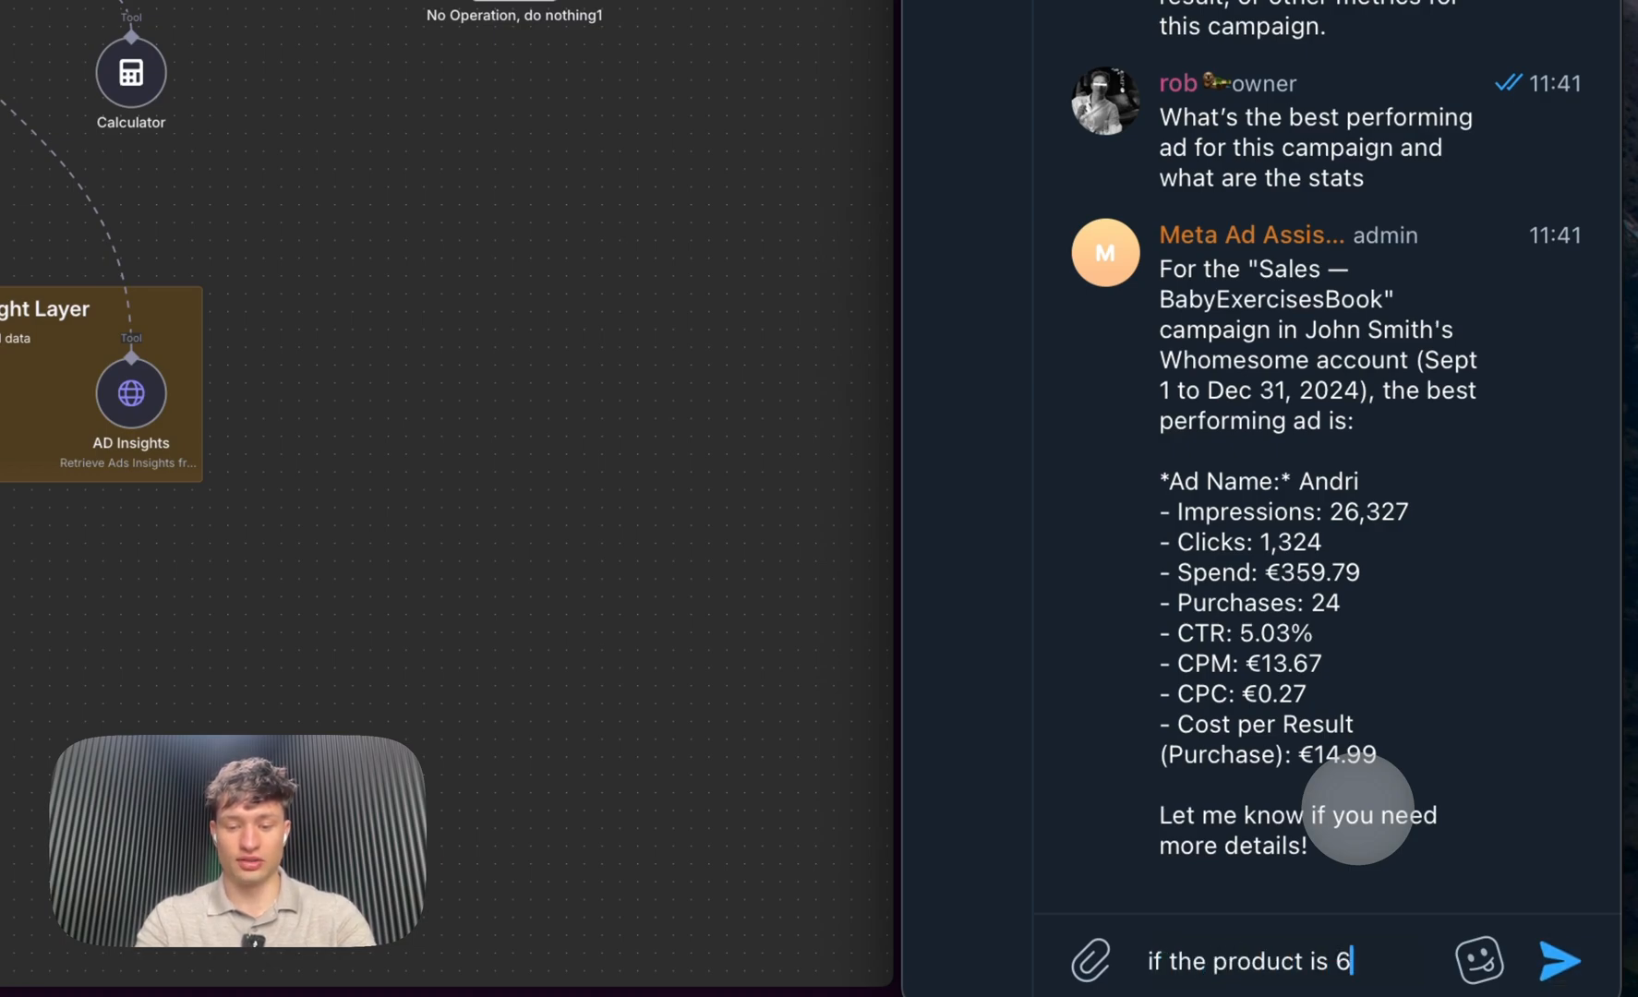
{"action": "type", "text": "0, what is the"}
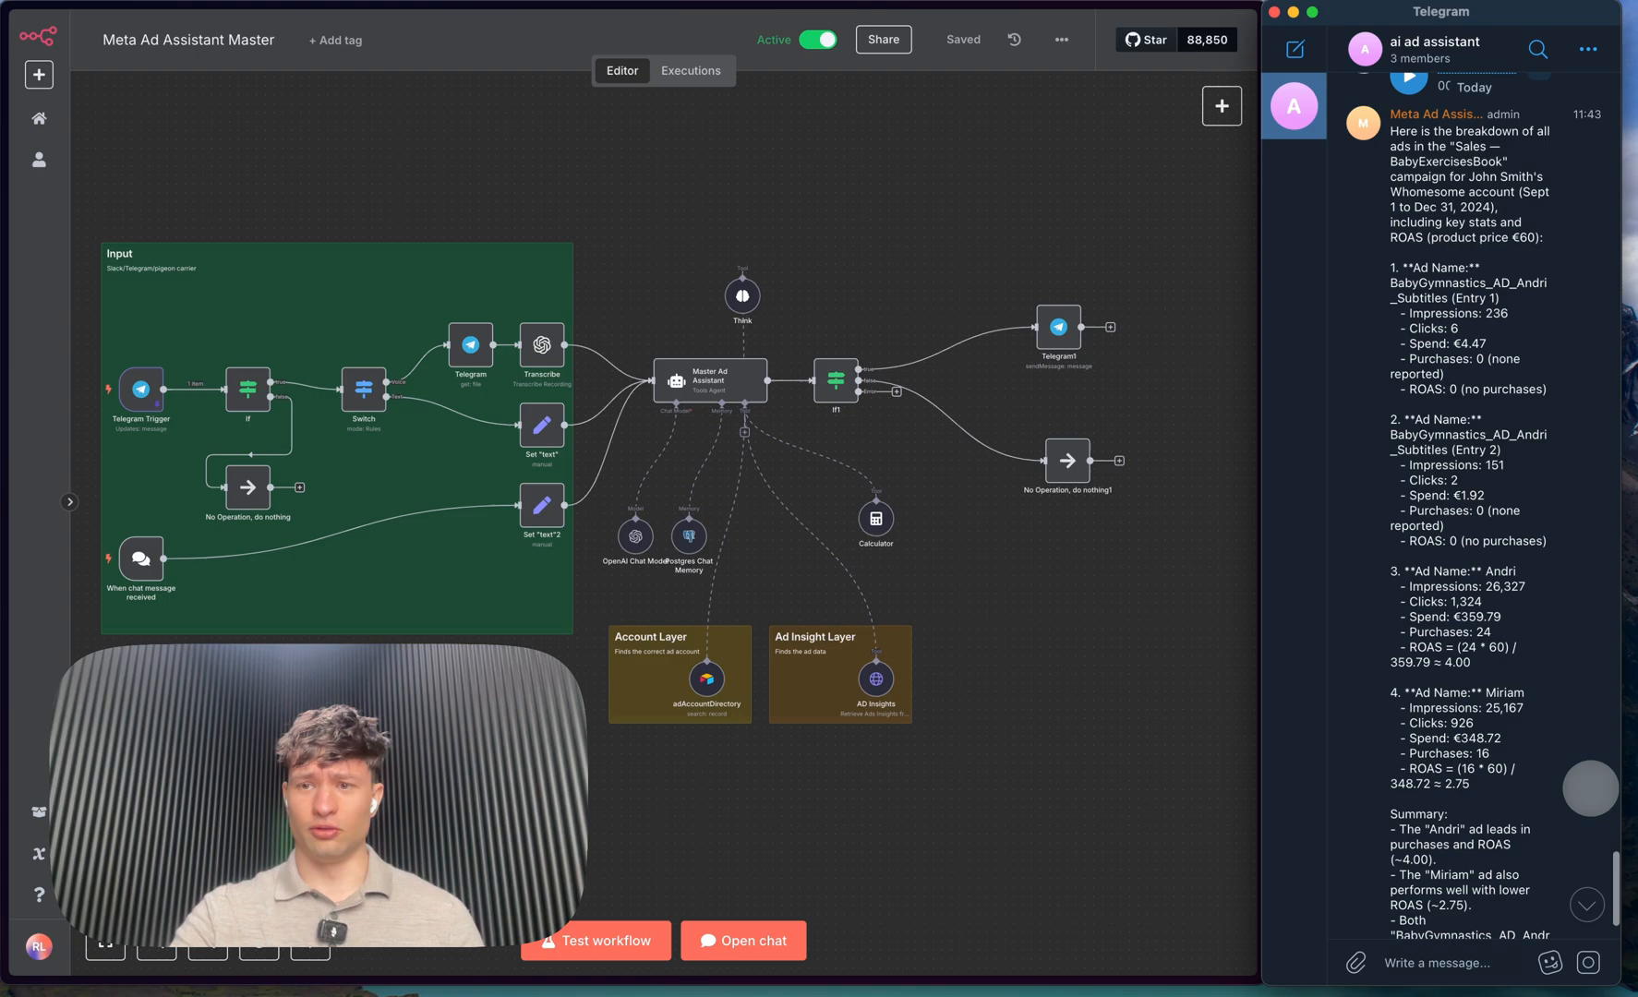
Scroll up and down through the bot's Telegram reply beside the n8n workflow
{"action": "scroll", "scroll_direction": "down", "scroll_amount": 3}
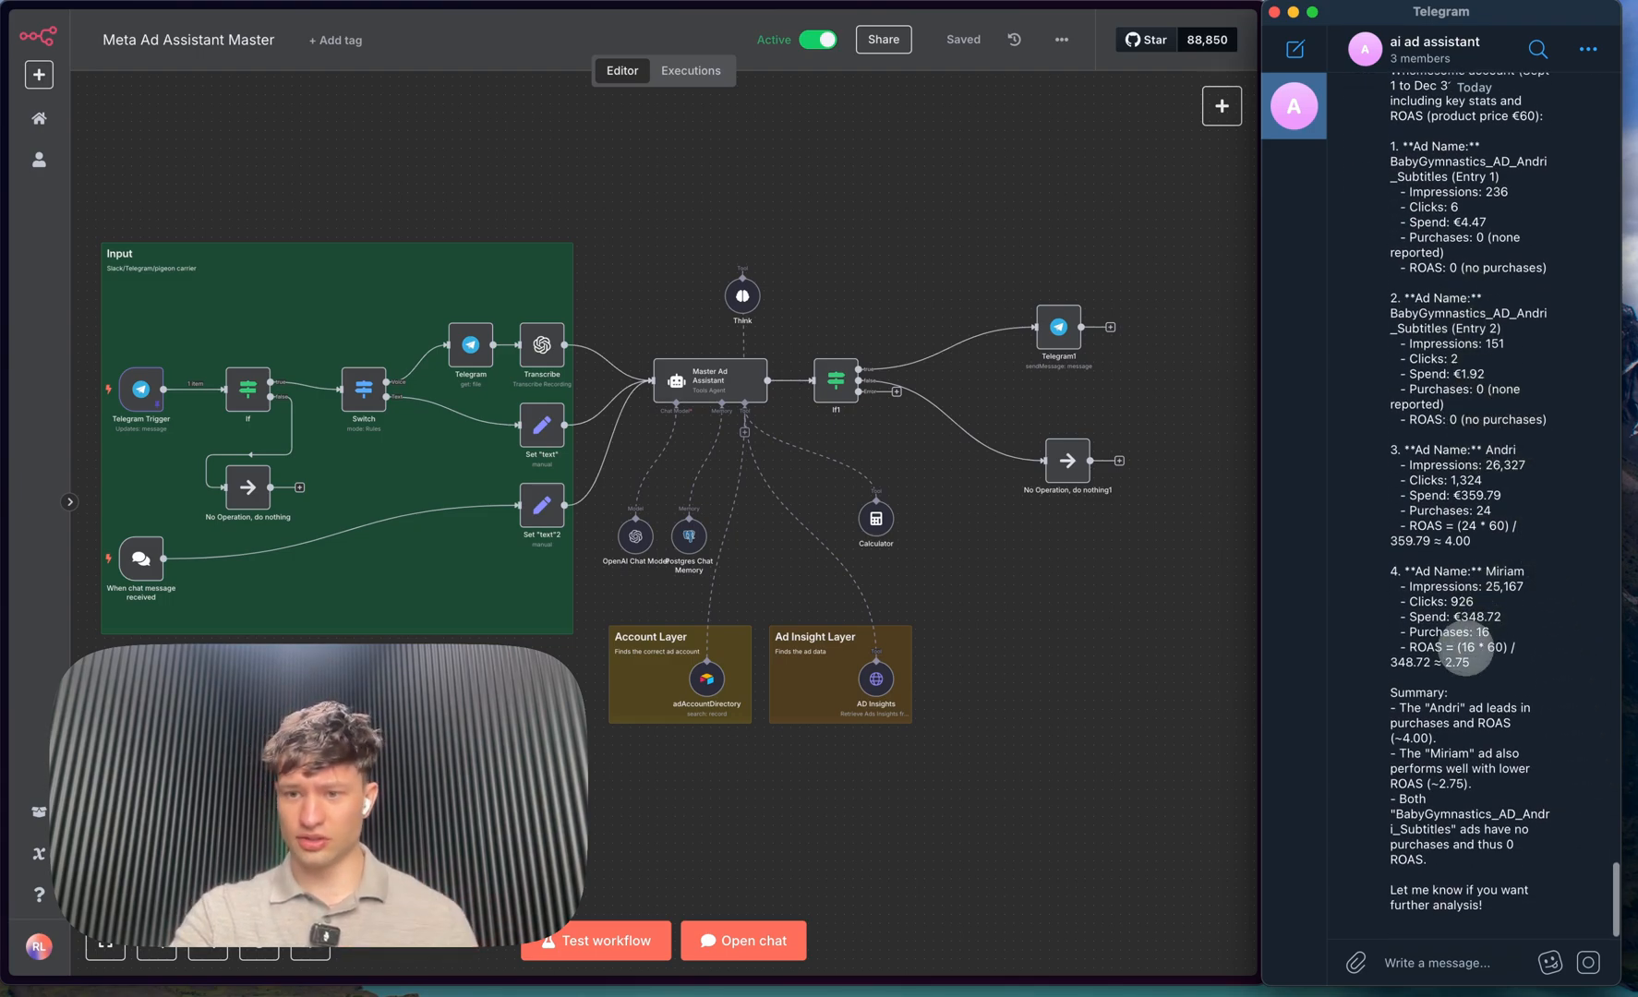
{"action": "scroll", "scroll_direction": "up", "scroll_amount": 3}
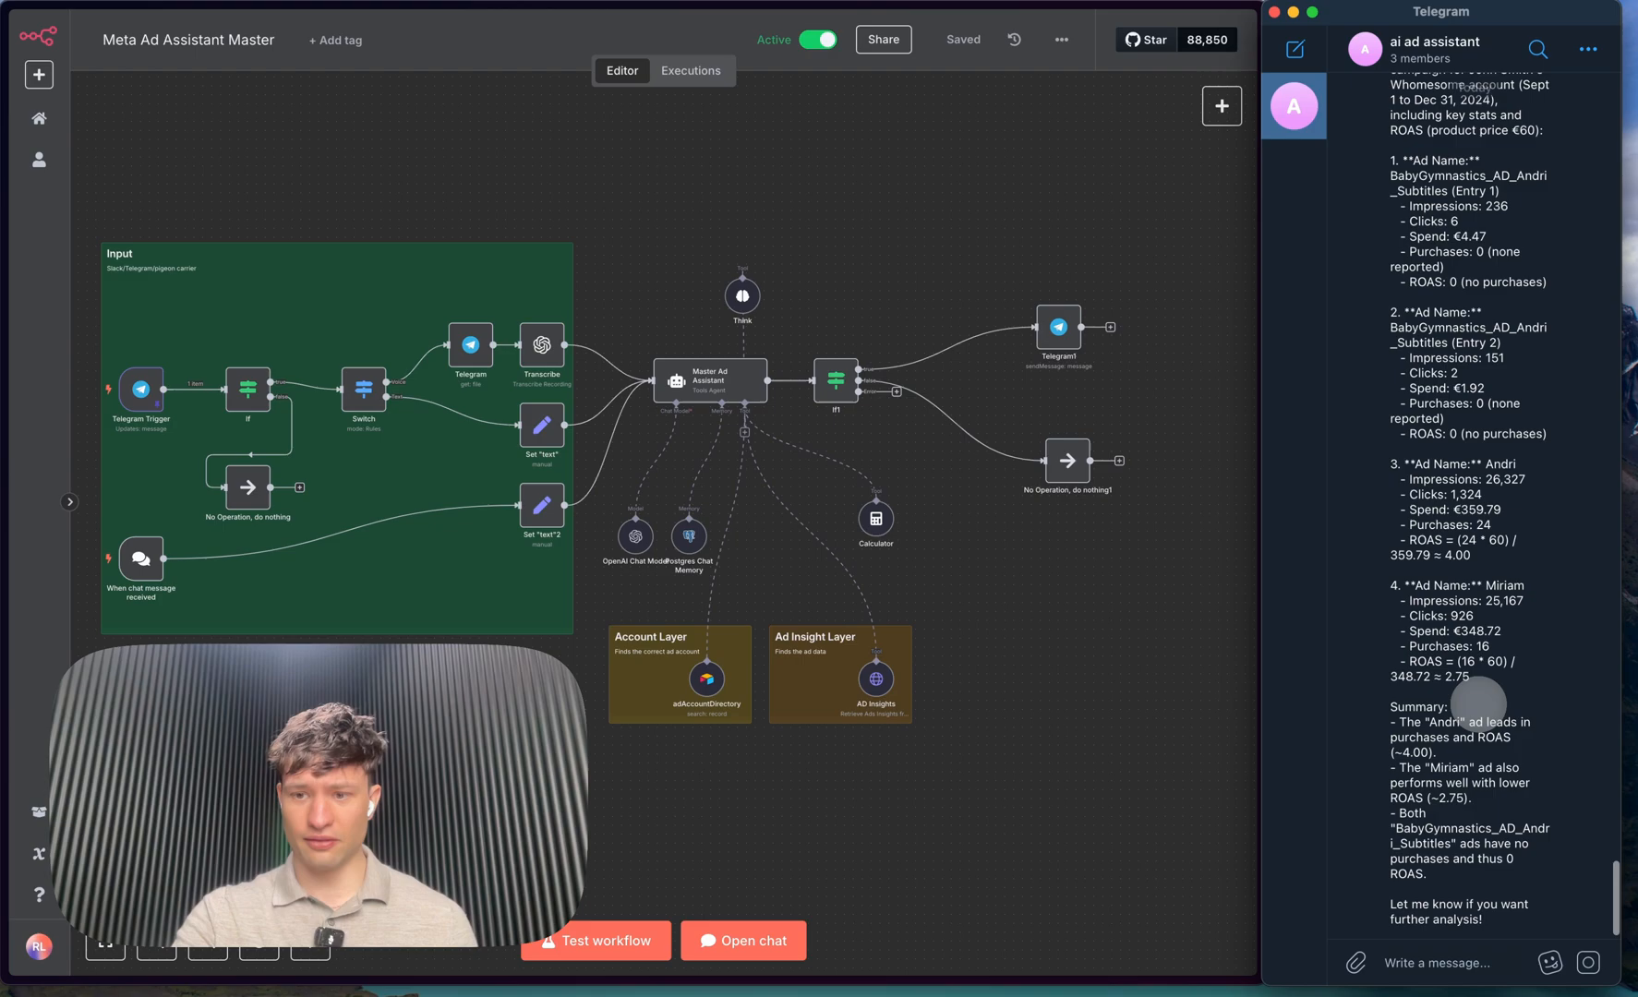
{"action": "scroll", "scroll_direction": "up", "scroll_amount": 3}
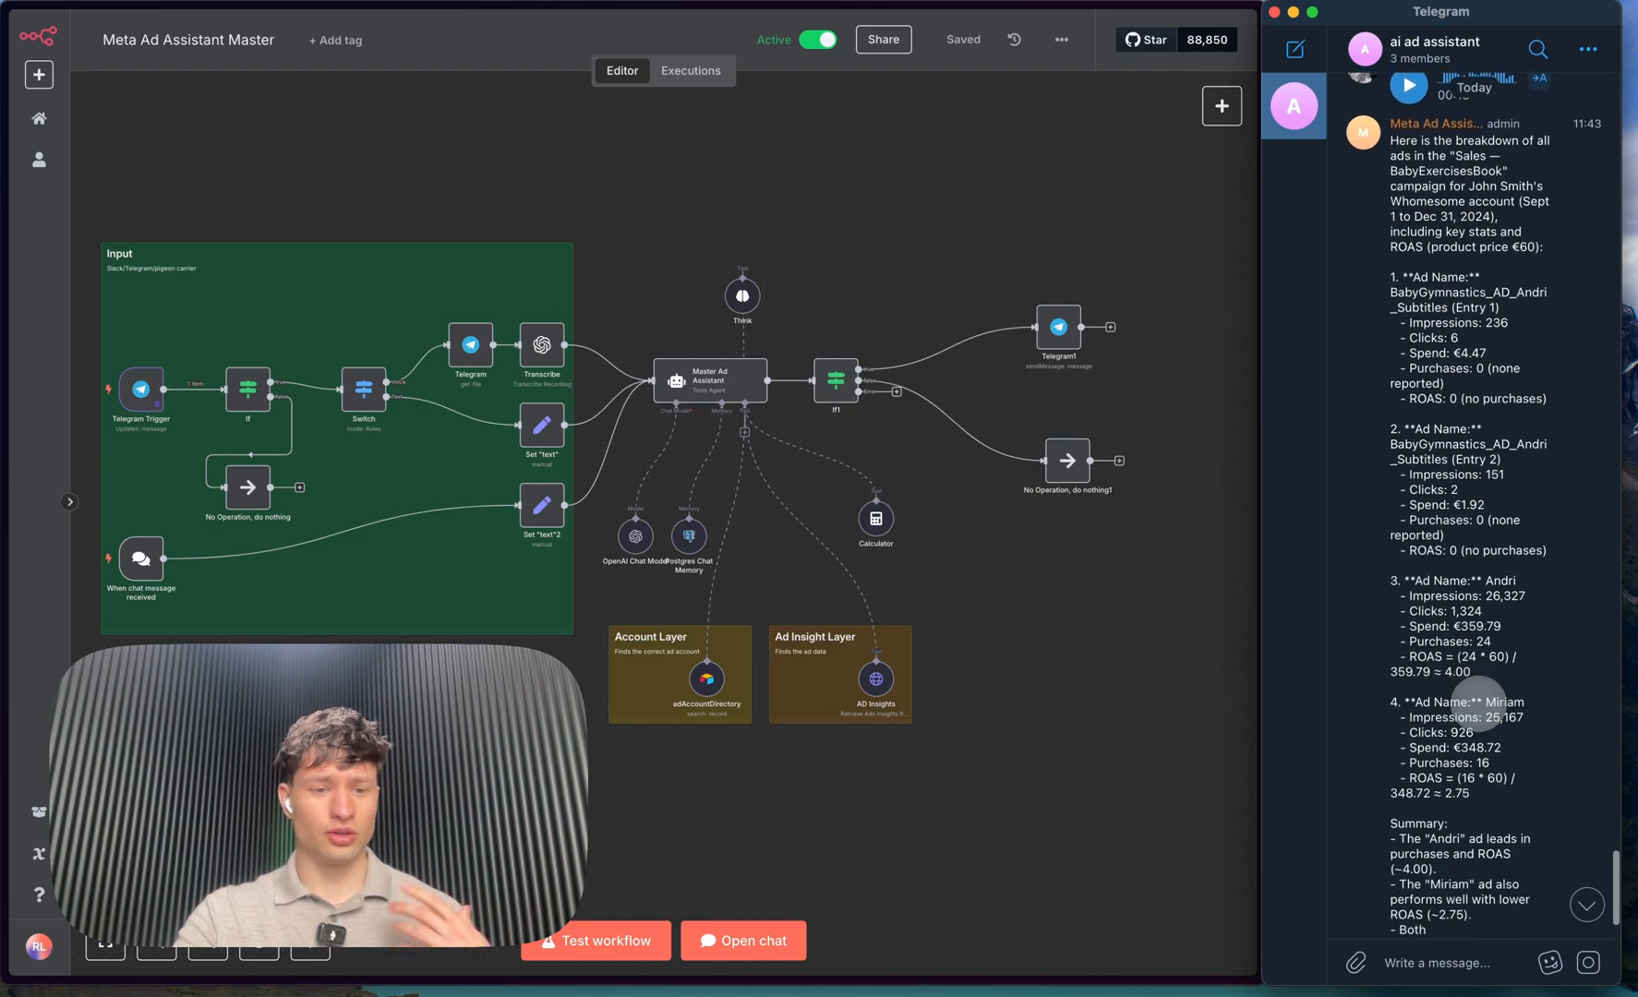
{"action": "scroll", "scroll_direction": "down", "scroll_amount": 3}
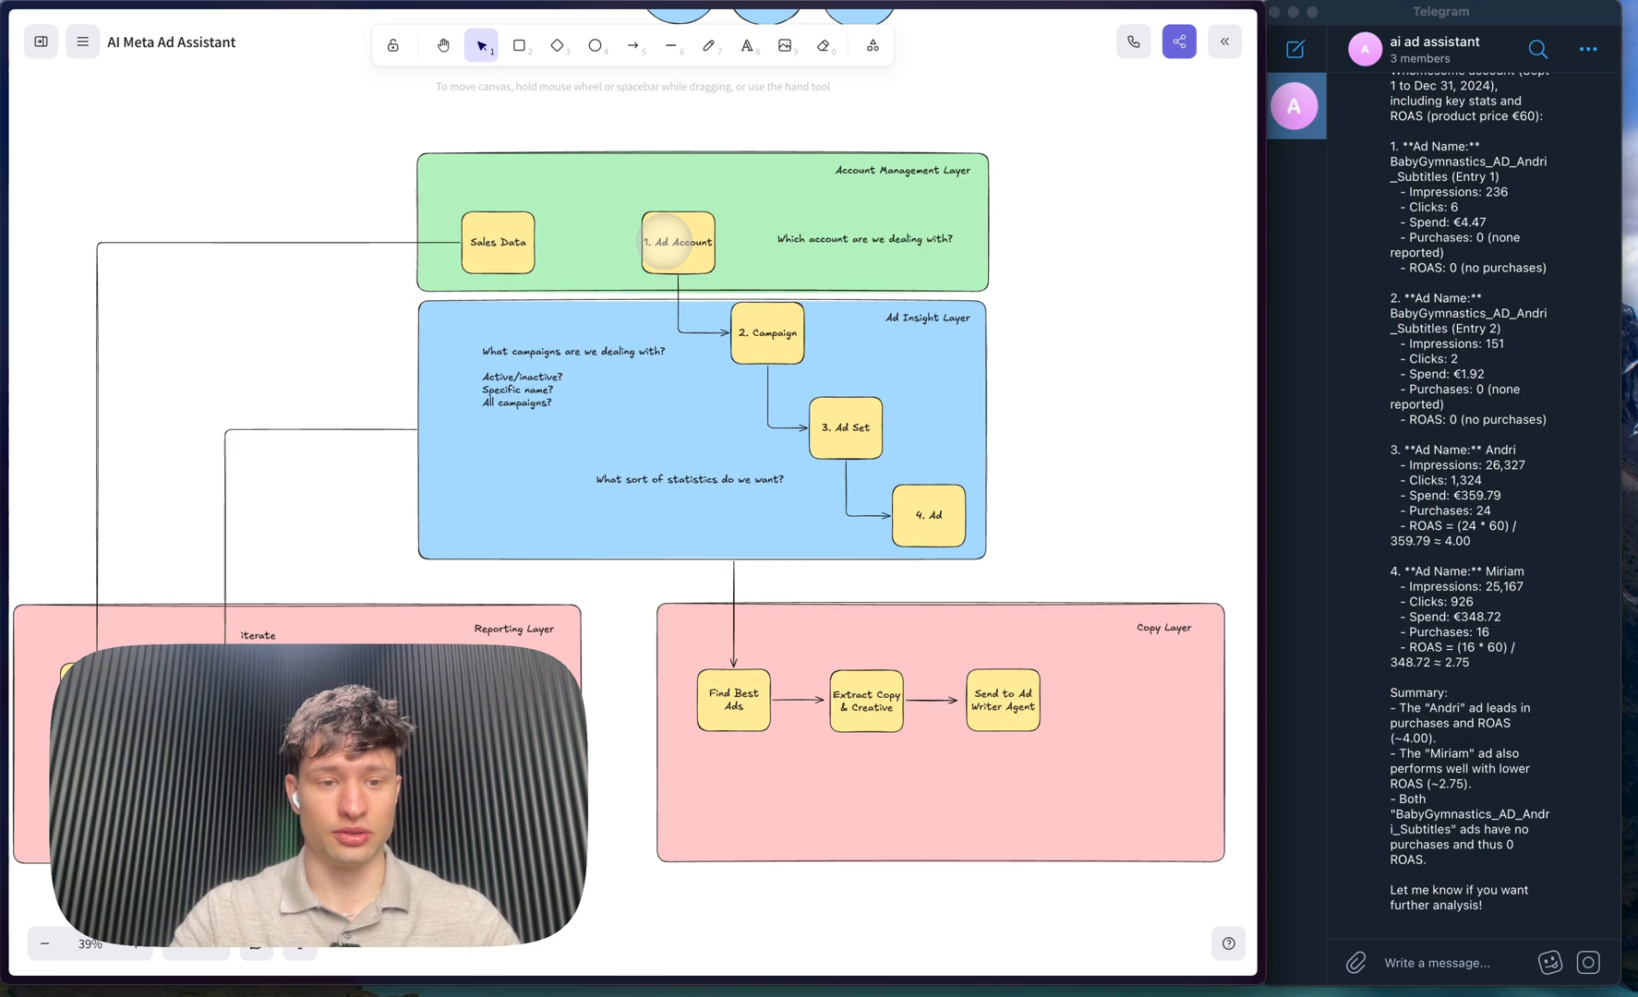
{"action": "scroll", "scroll_direction": "down", "scroll_amount": 3}
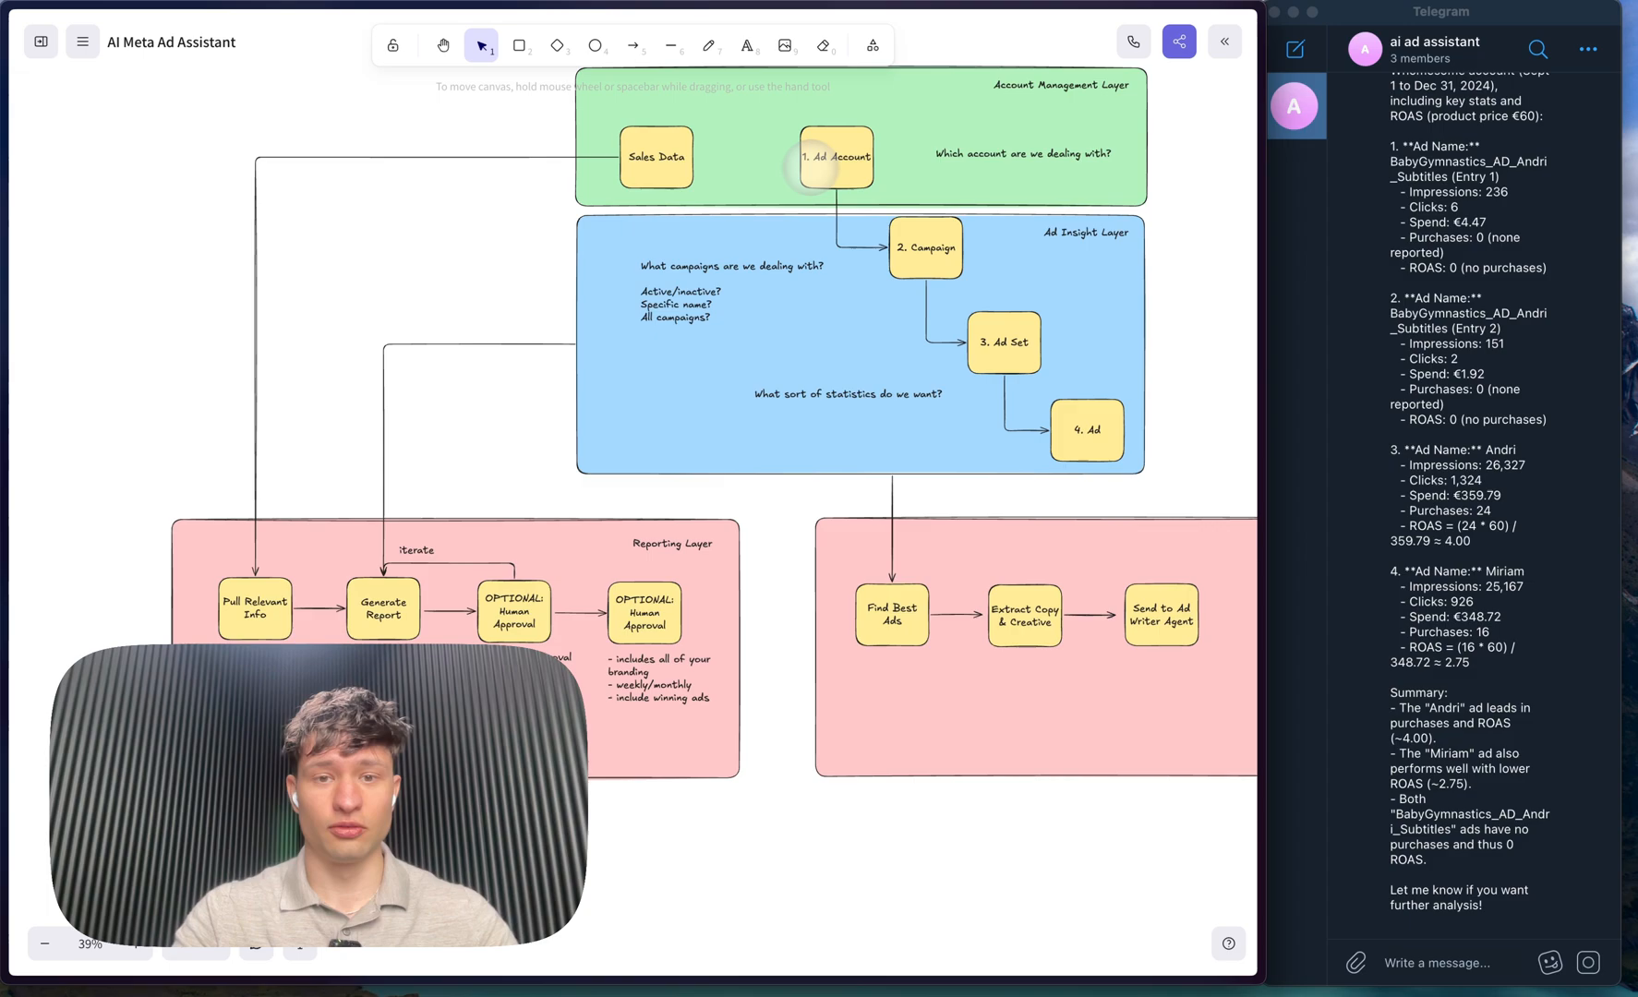
{"action": "mouse_move", "coordinate": [355, 408]}
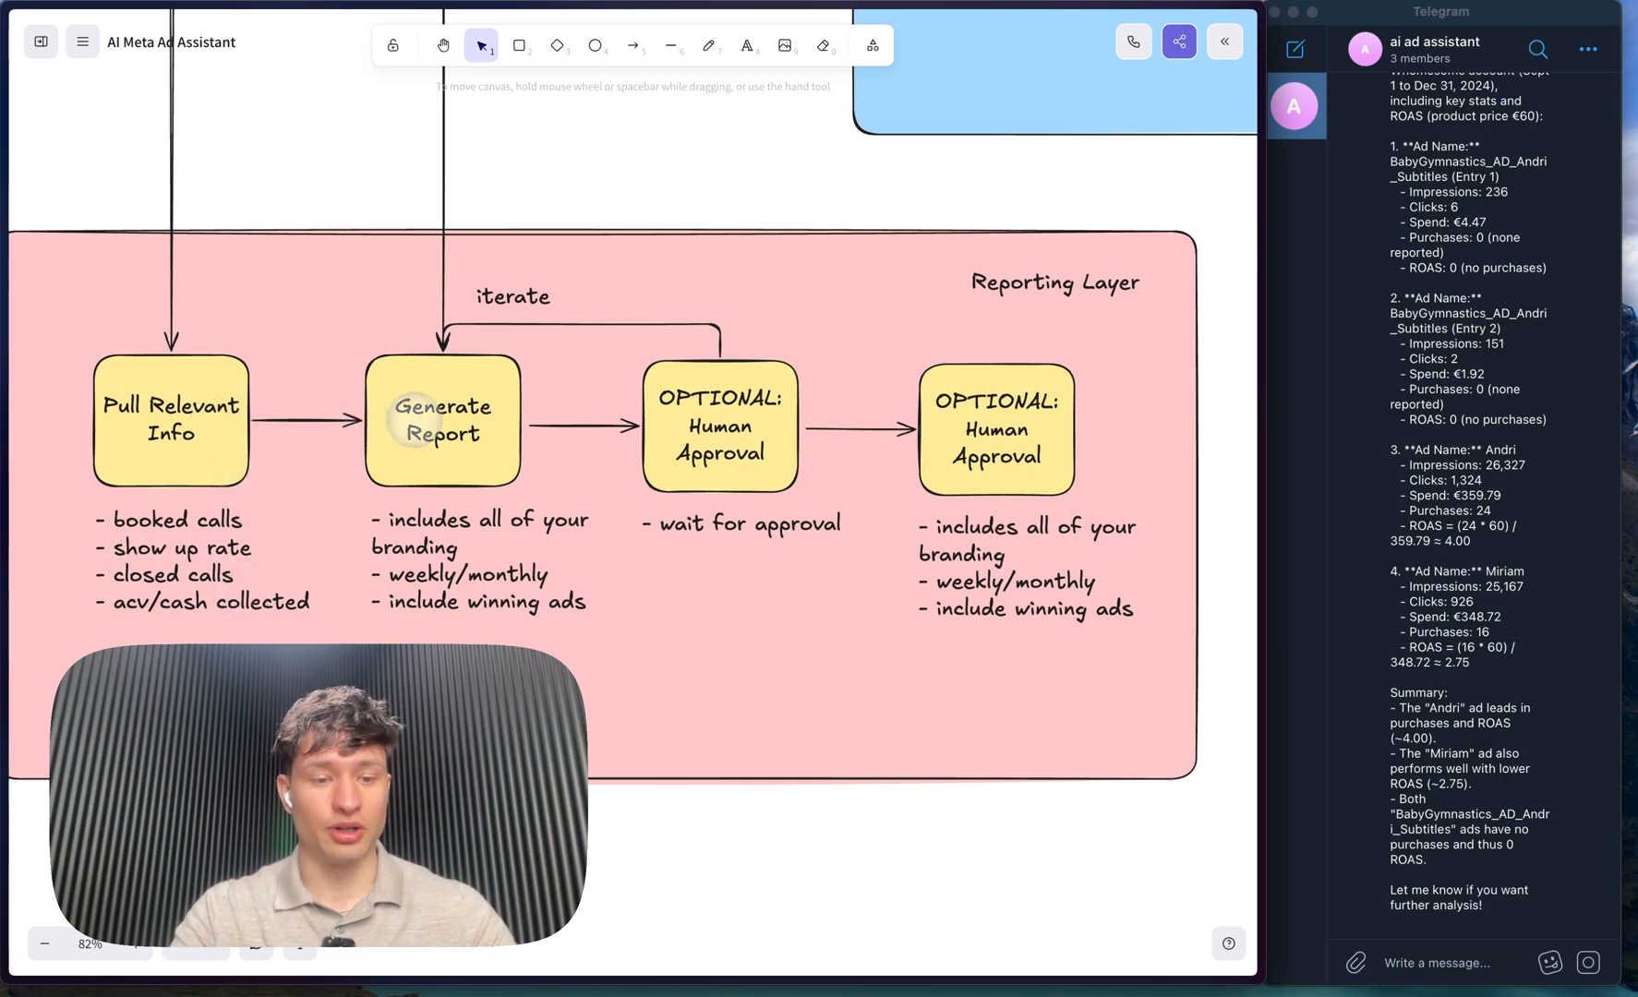
{"action": "mouse_move", "coordinate": [491, 527]}
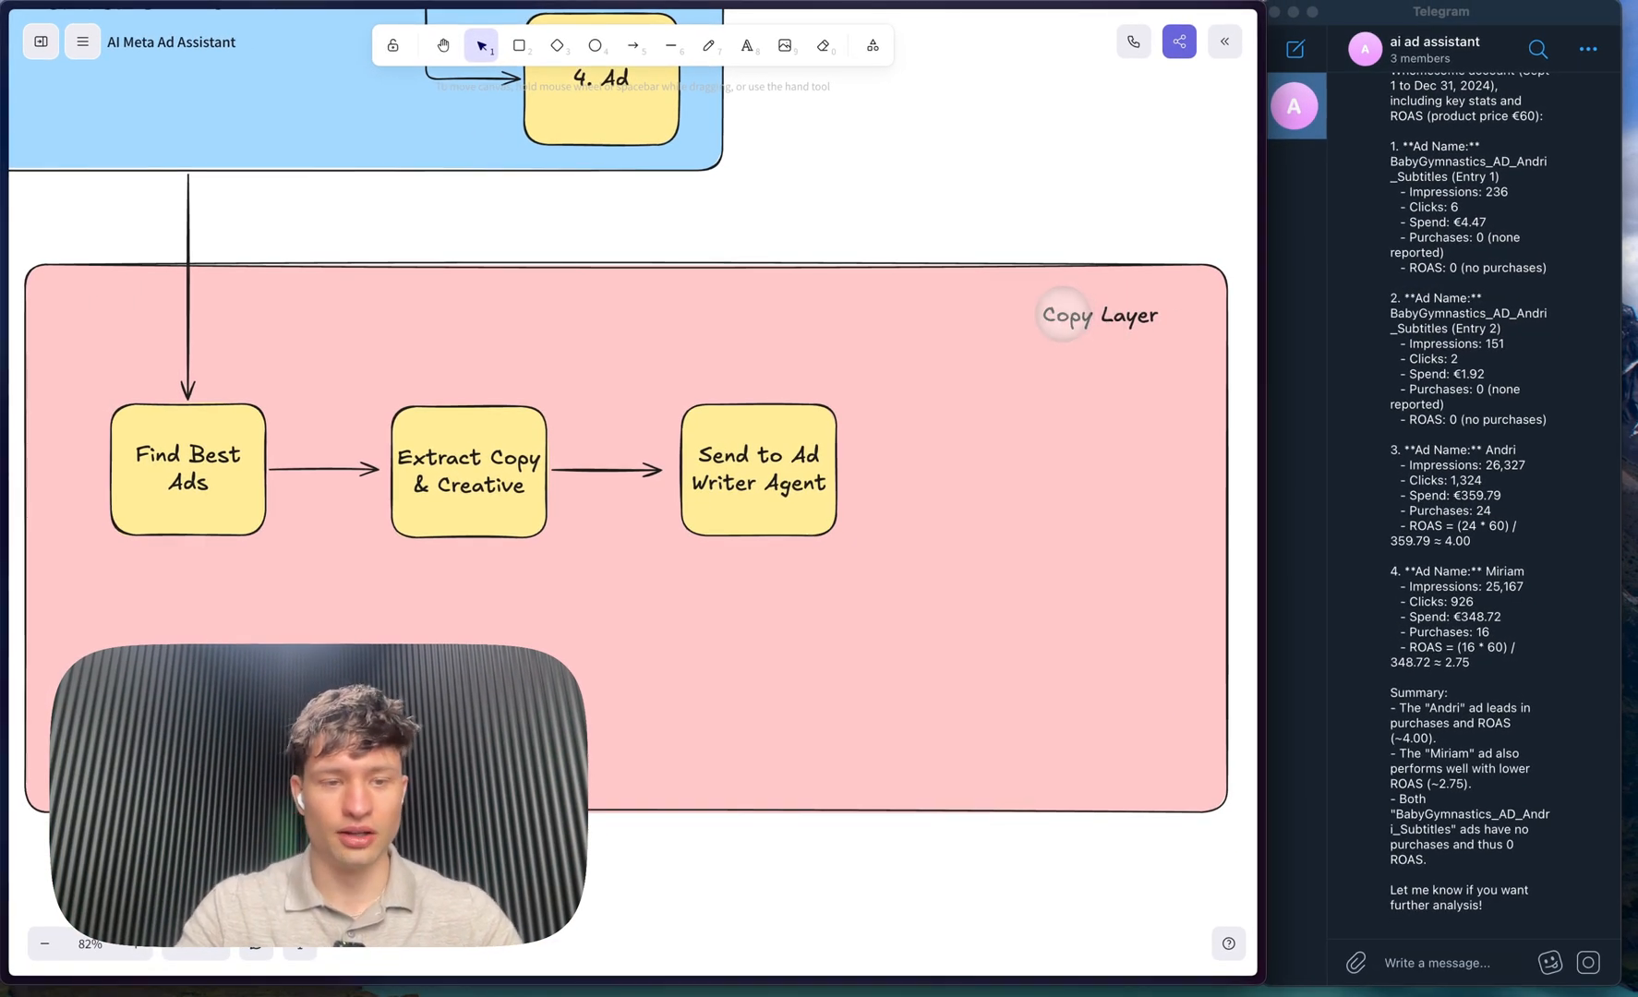
{"action": "mouse_move", "coordinate": [806, 470]}
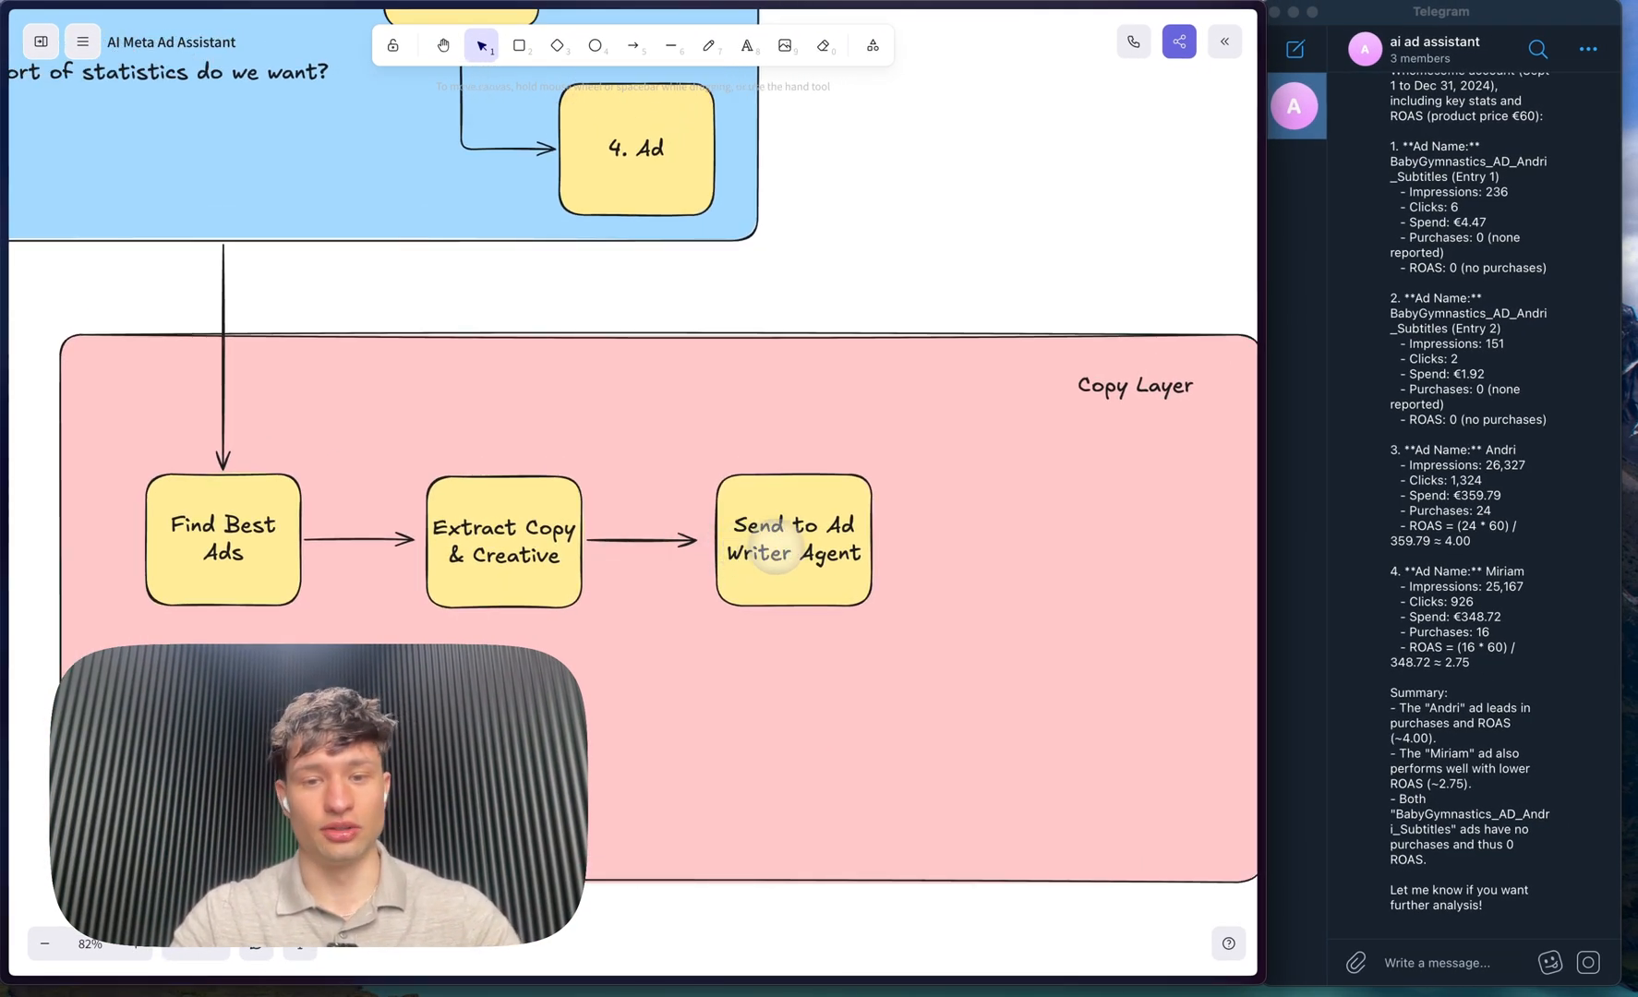
{"action": "scroll", "scroll_direction": "up", "scroll_amount": 3}
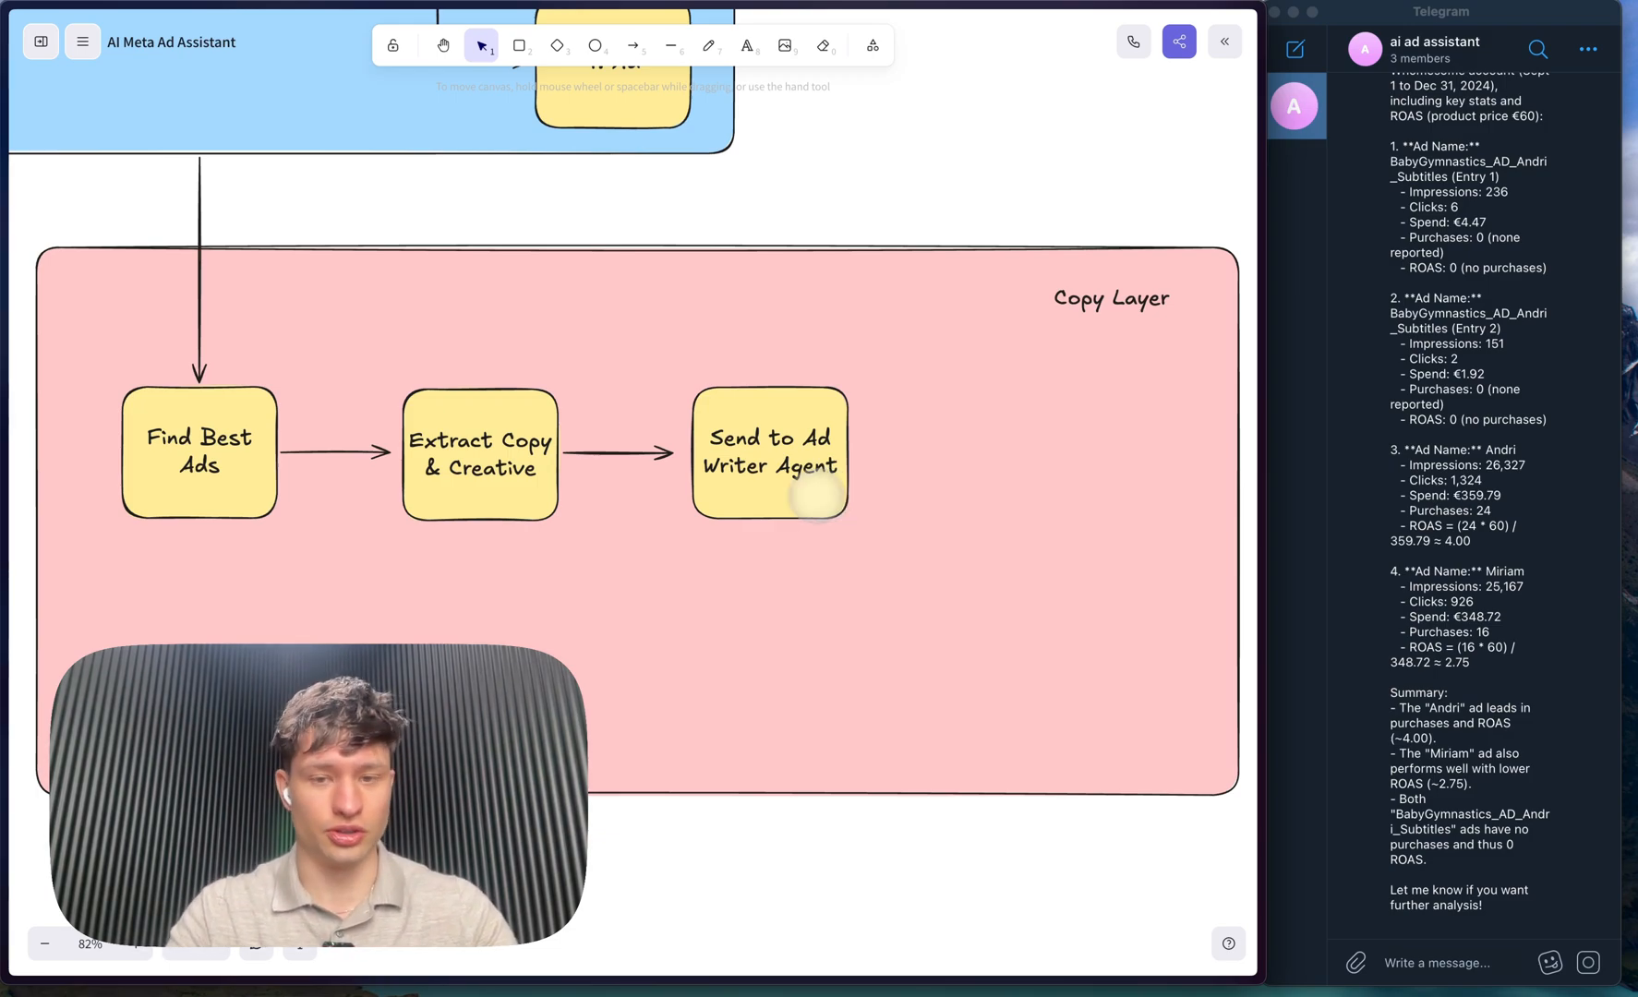
{"action": "scroll", "scroll_direction": "down", "scroll_amount": 3}
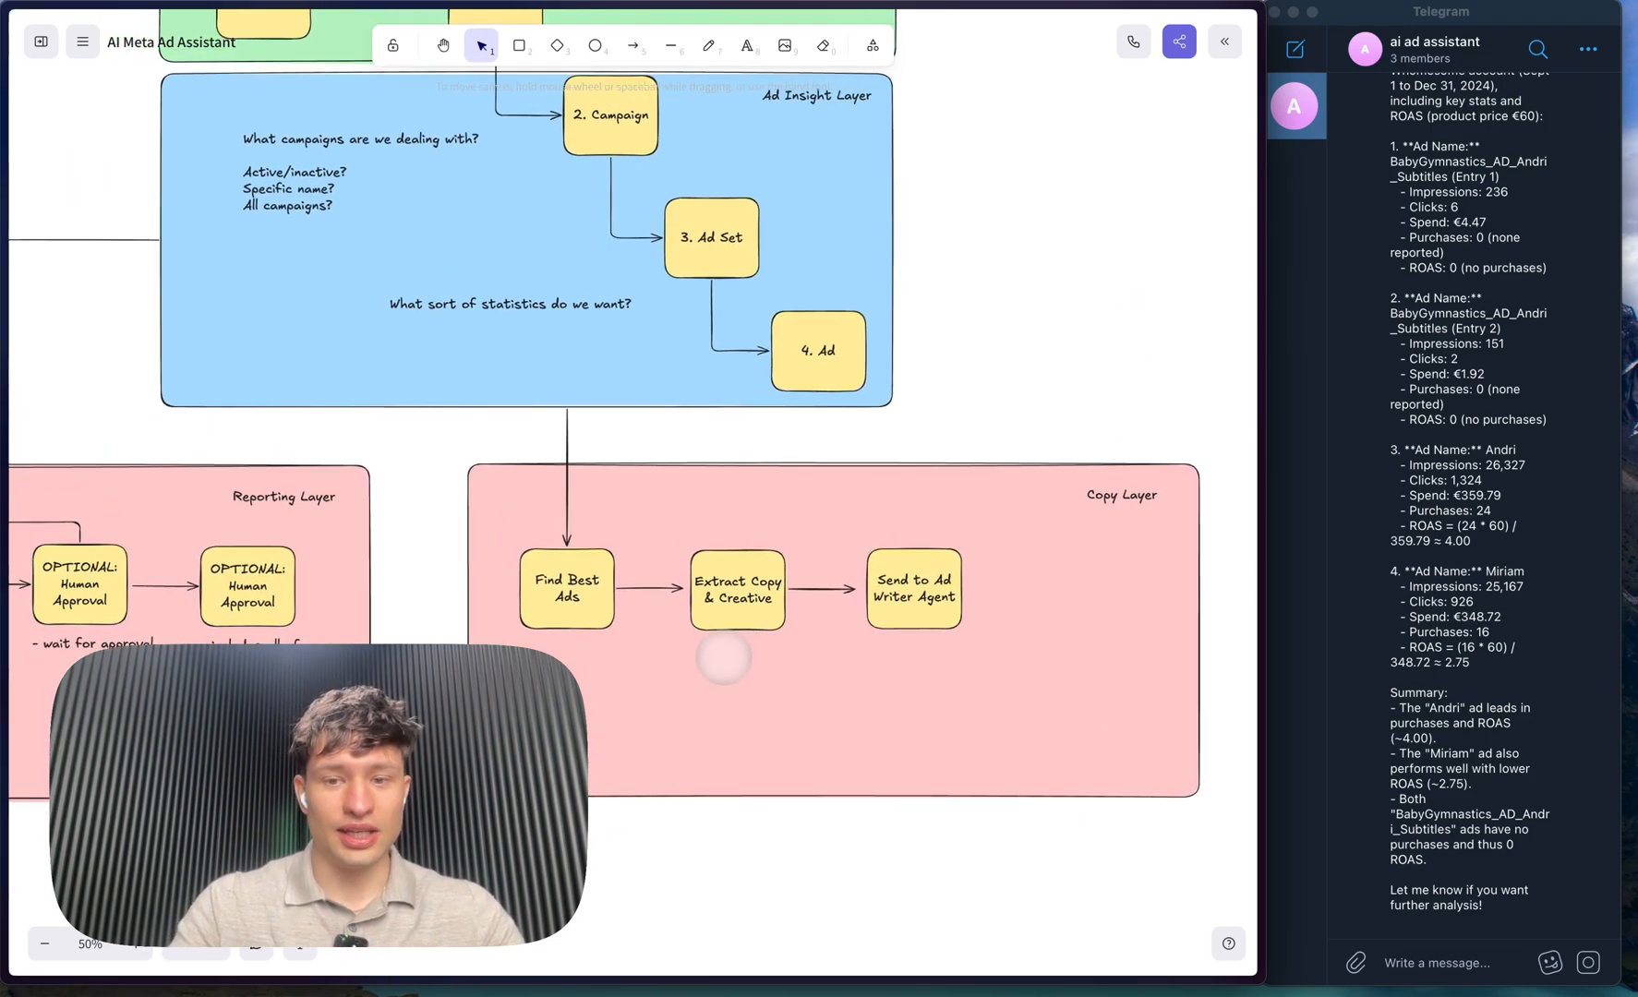